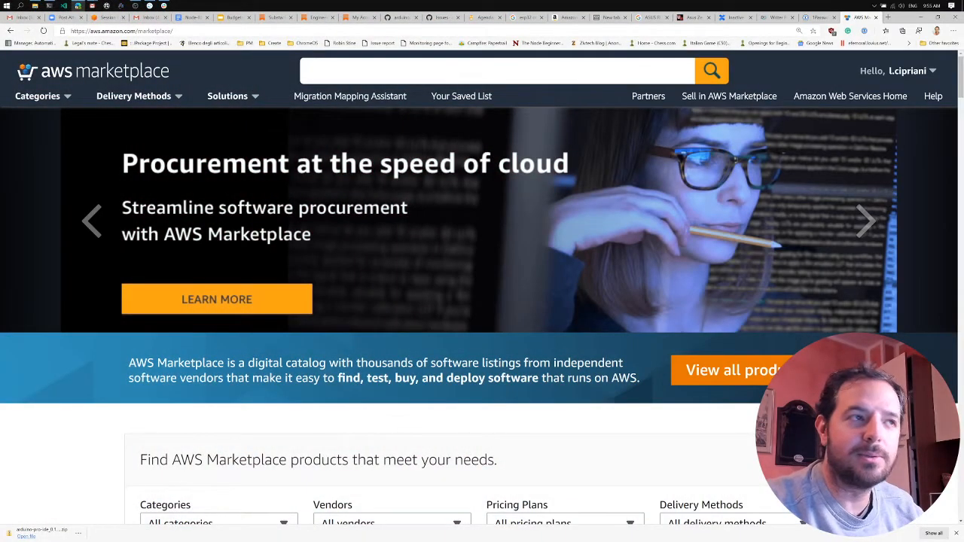
Search AWS Marketplace for 'ubuntu desktop 20.04 nice dcv'.
left_click(865, 220)
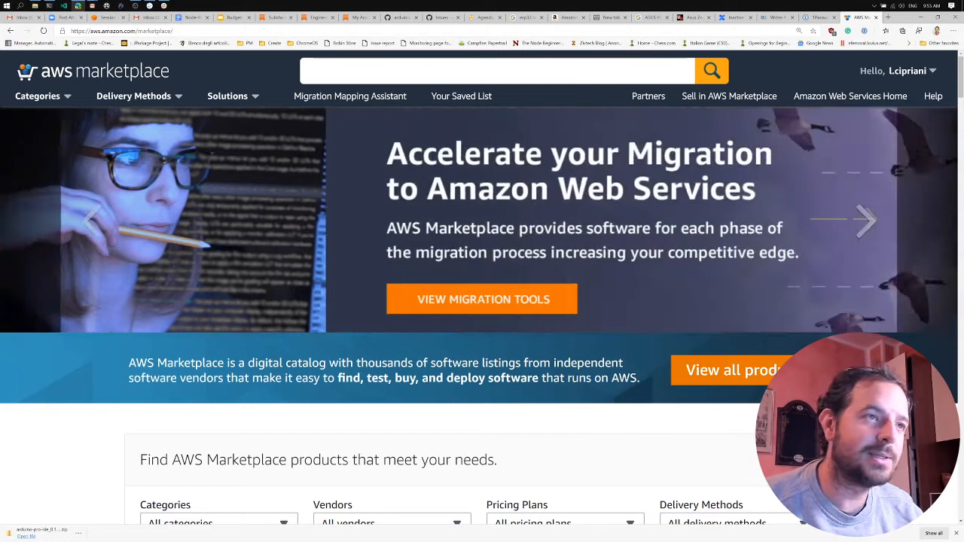
left_click(865, 220)
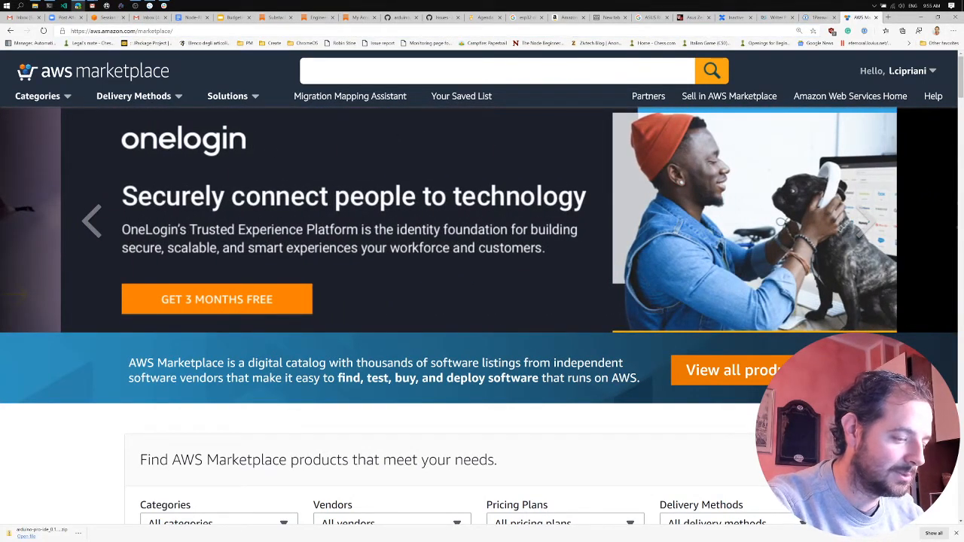
type("ubuntu")
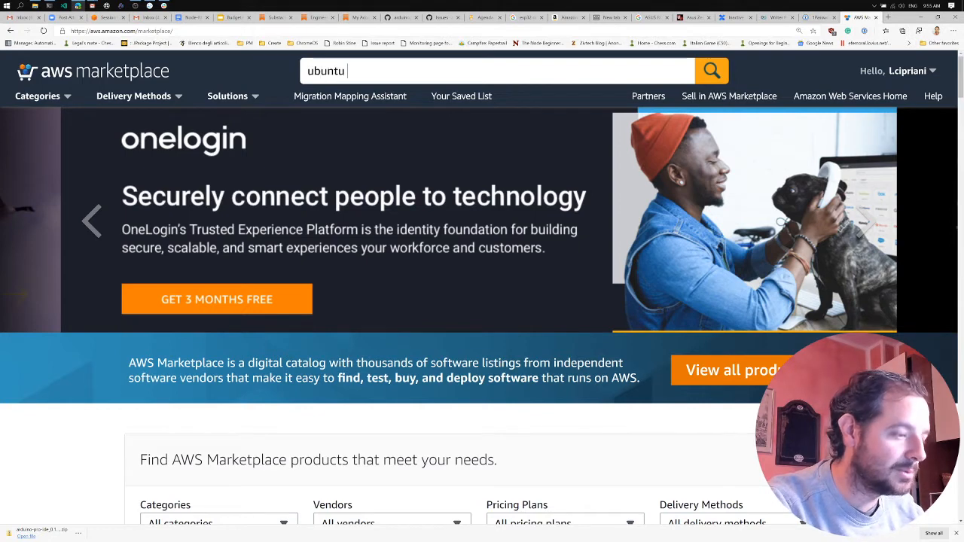
type("desktop")
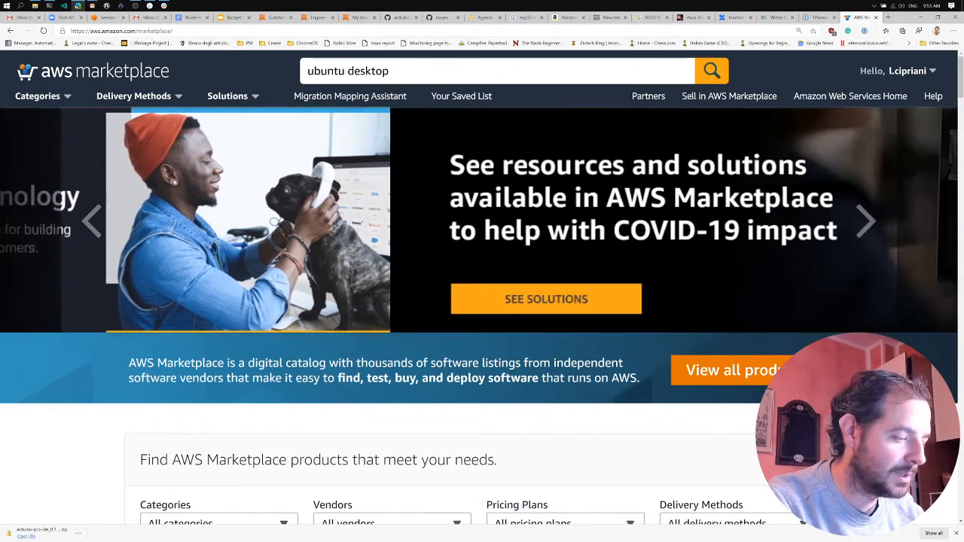
type("20.04 nice")
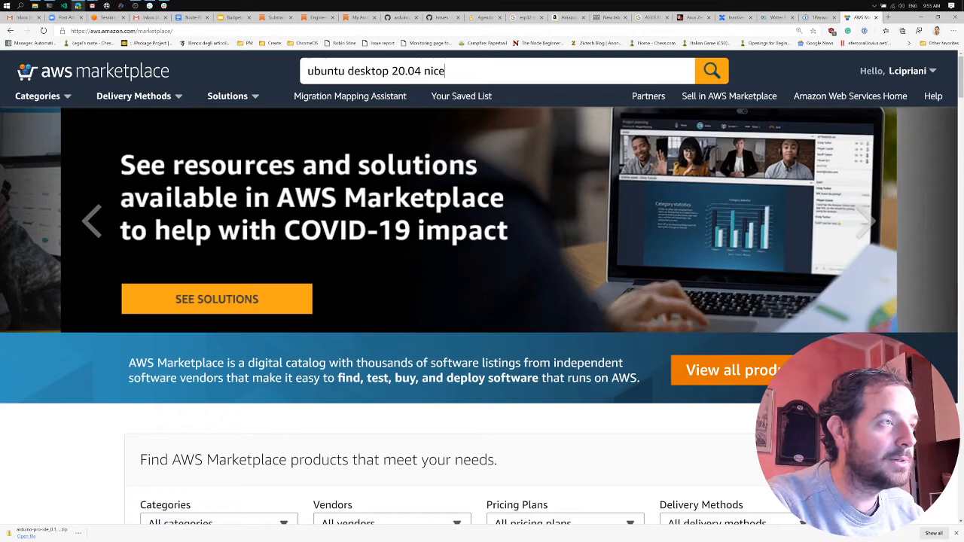
type("dcv")
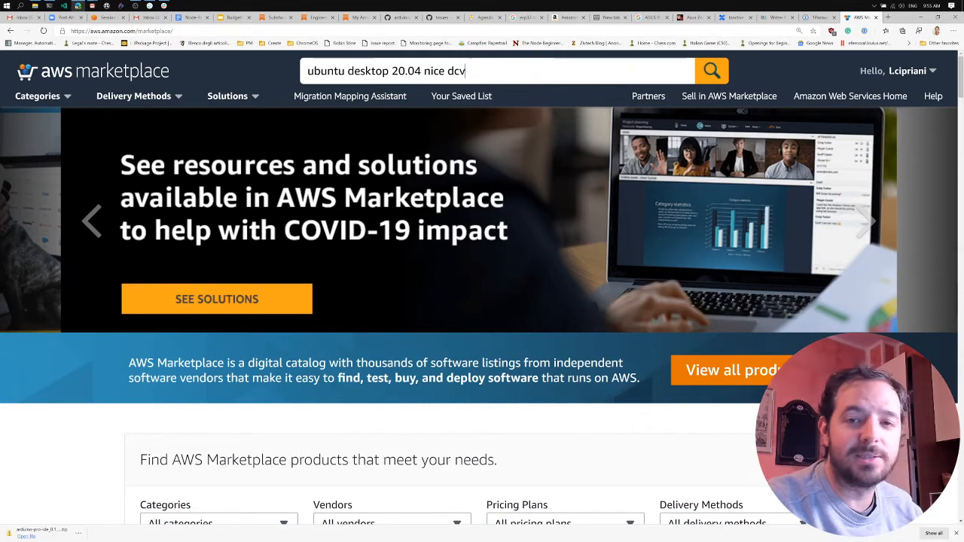
left_click(710, 70)
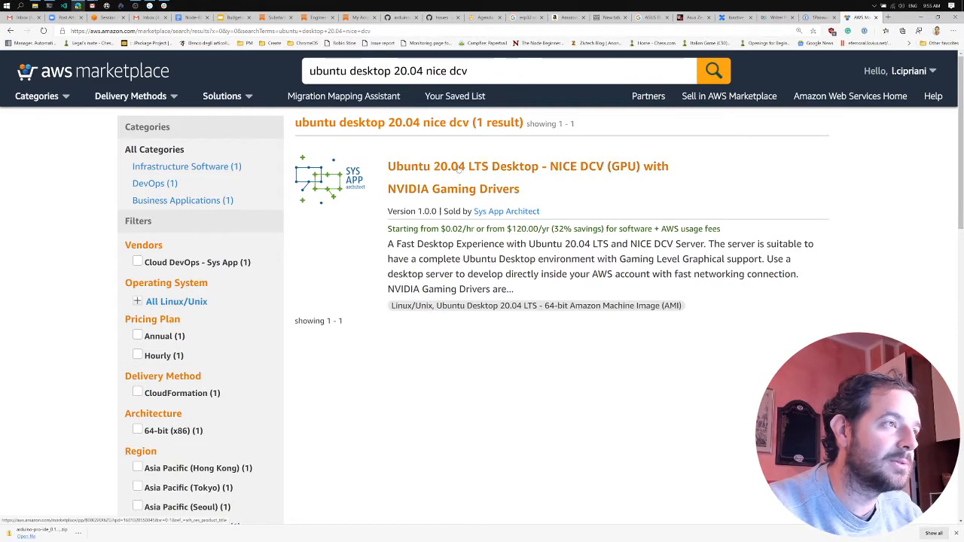
Open the Ubuntu 20.04 LTS Desktop NICE DCV listing and check its EU (Frankfurt) hourly pricing.
left_click(527, 165)
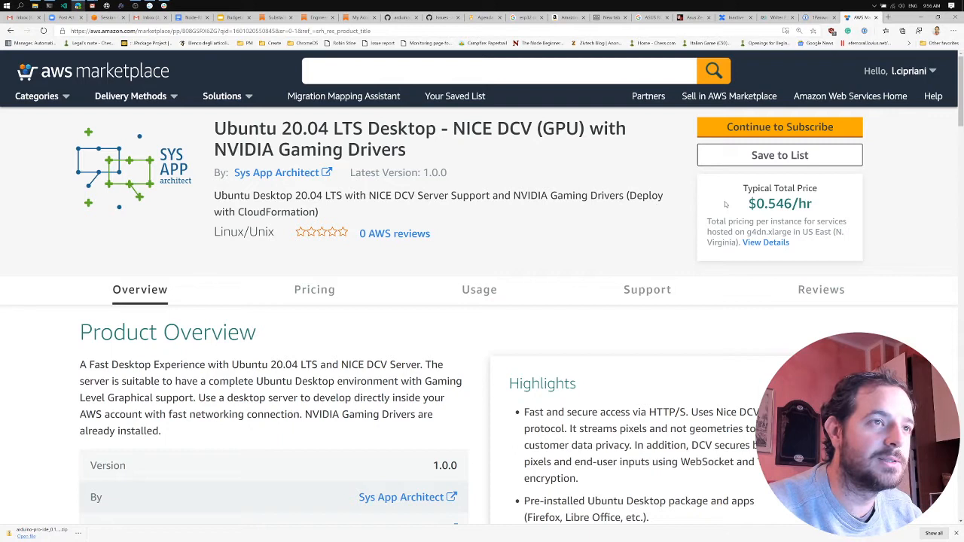
mouse_move(575, 239)
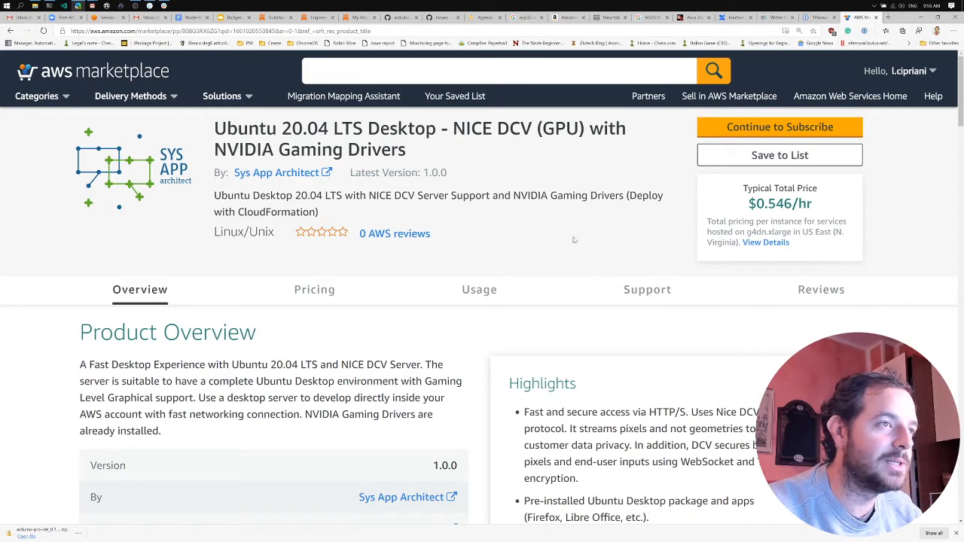
mouse_move(509, 218)
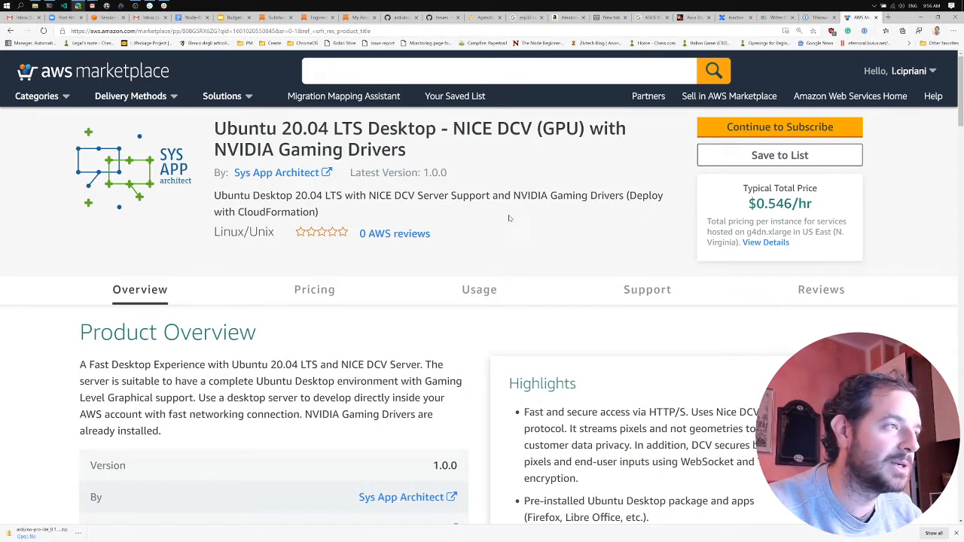
scroll("down", 3)
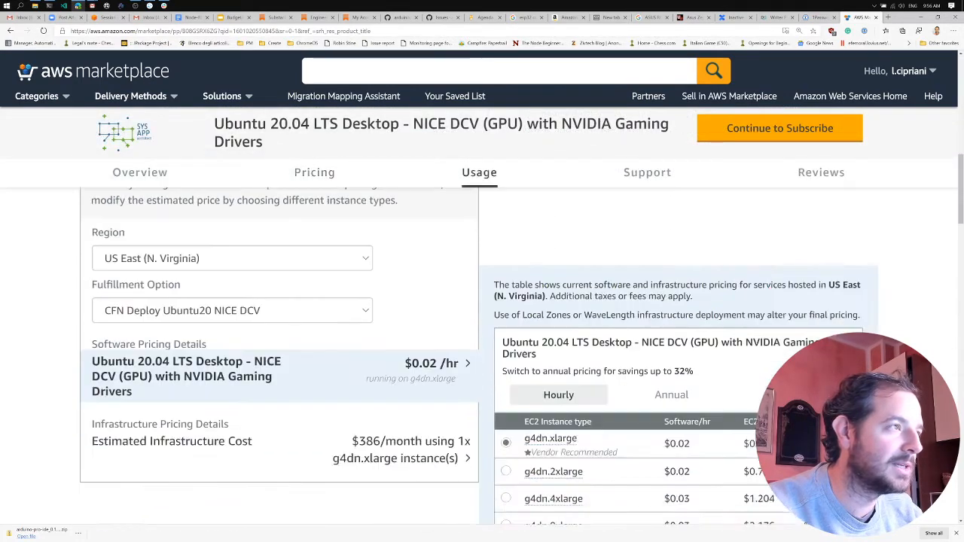
scroll("down", 3)
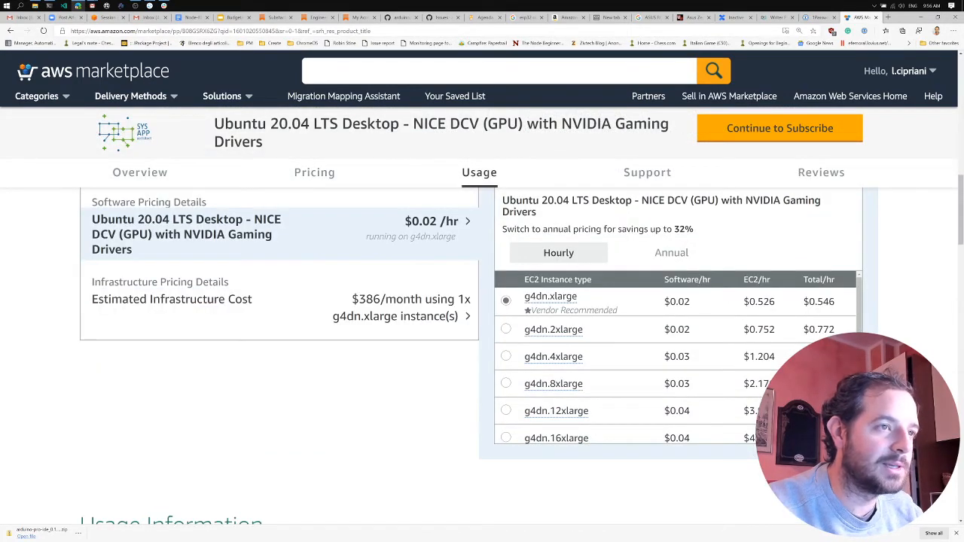
double_click(677, 301)
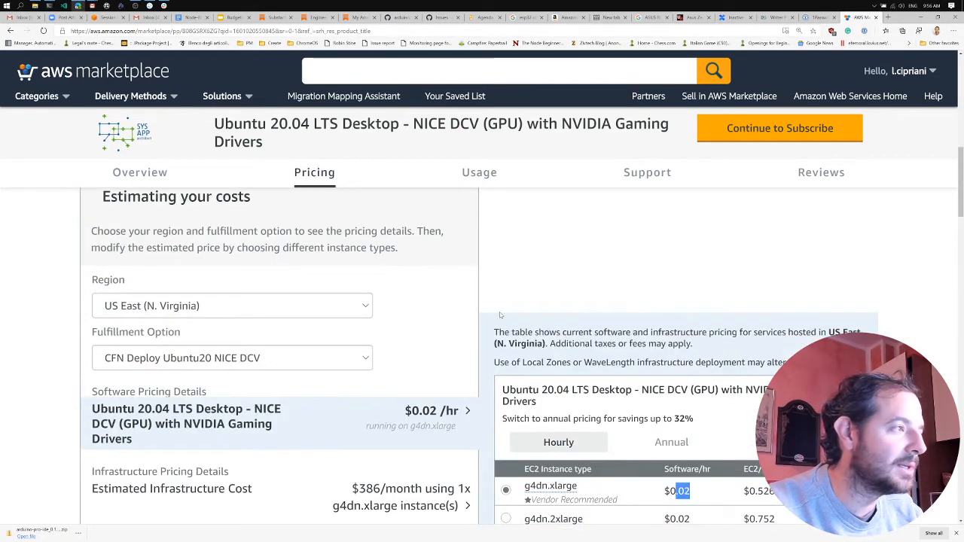
left_click(231, 305)
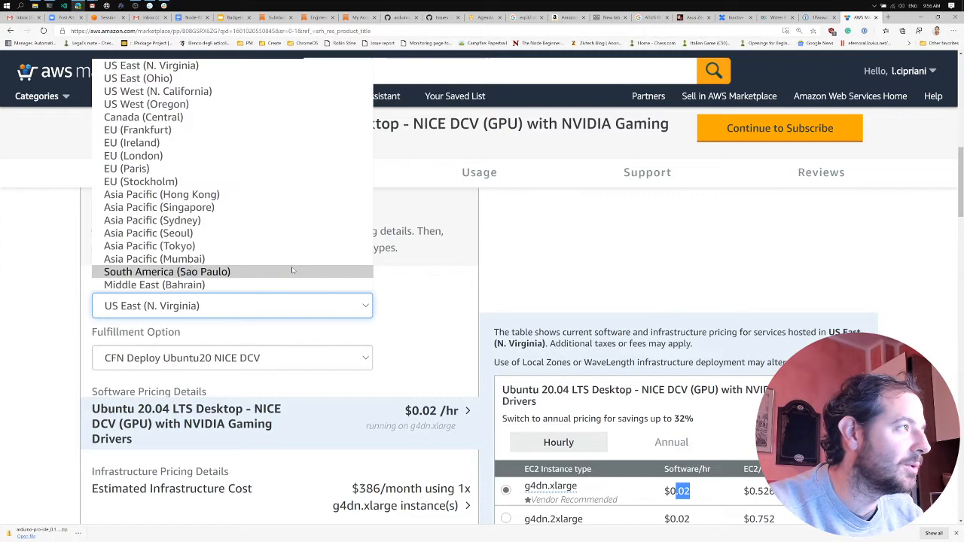
mouse_move(226, 129)
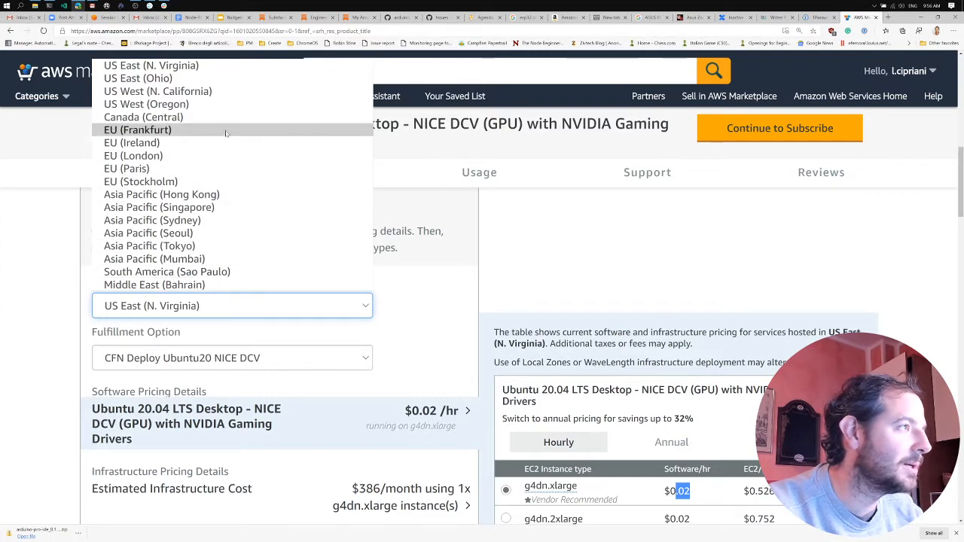
left_click(138, 130)
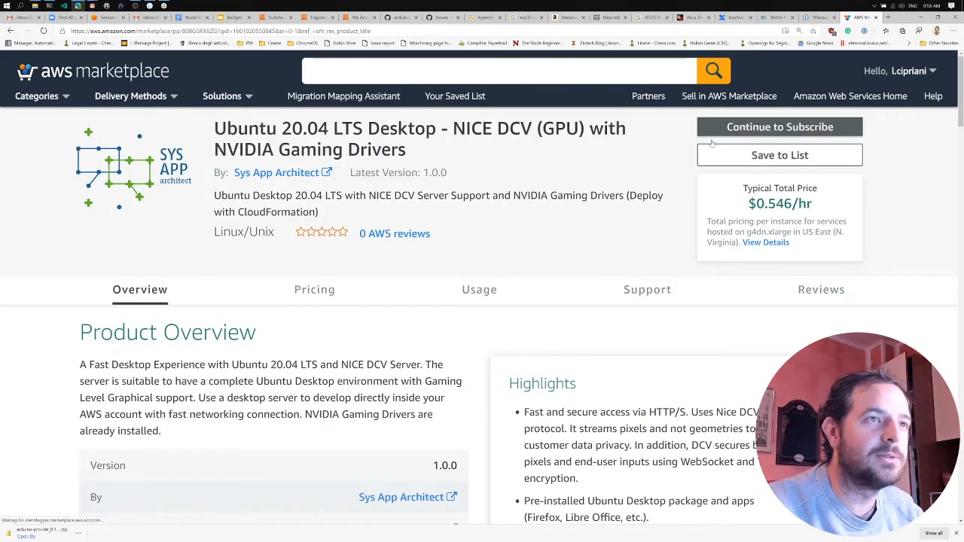
Subscribe to the Ubuntu DCV software and set the configuration region to EU (Frankfurt).
left_click(778, 127)
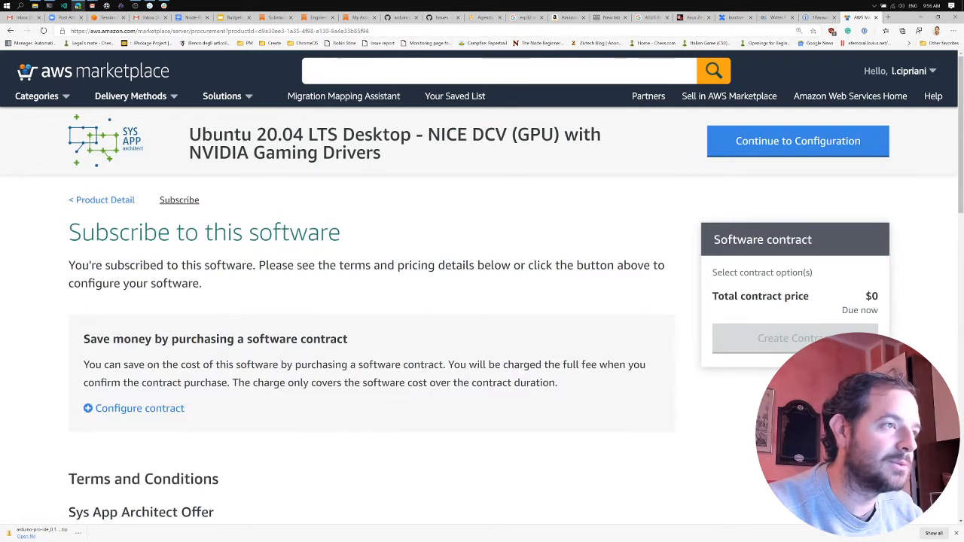
mouse_move(652, 236)
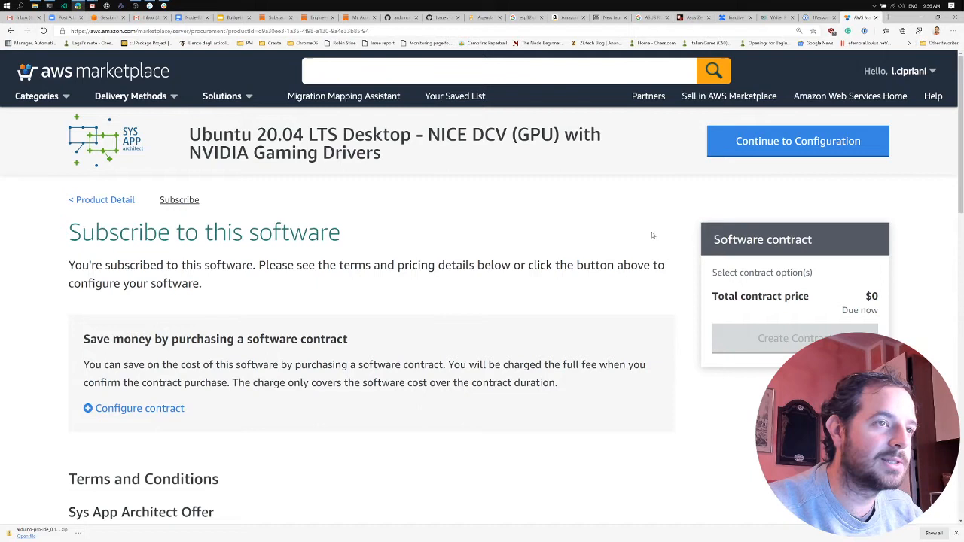
mouse_move(710, 299)
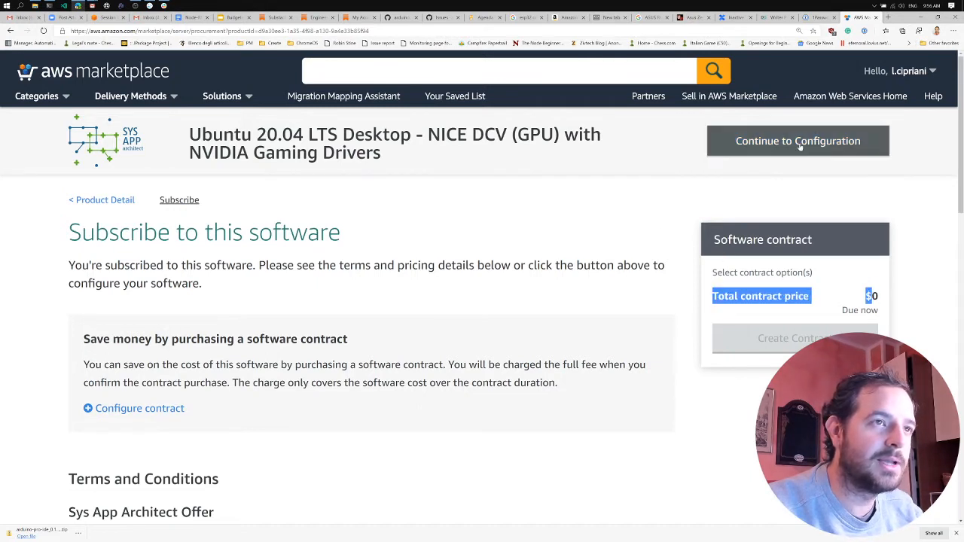
left_click(797, 141)
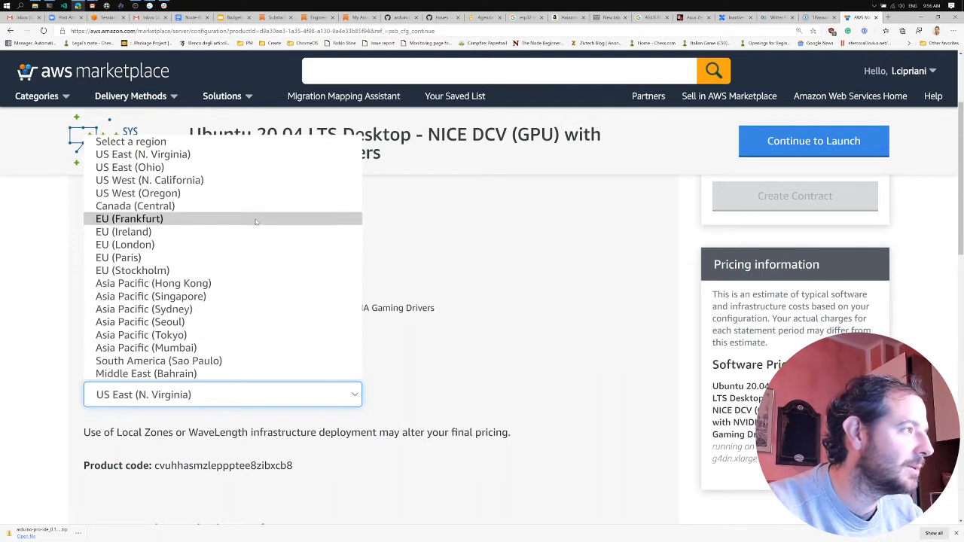
left_click(129, 219)
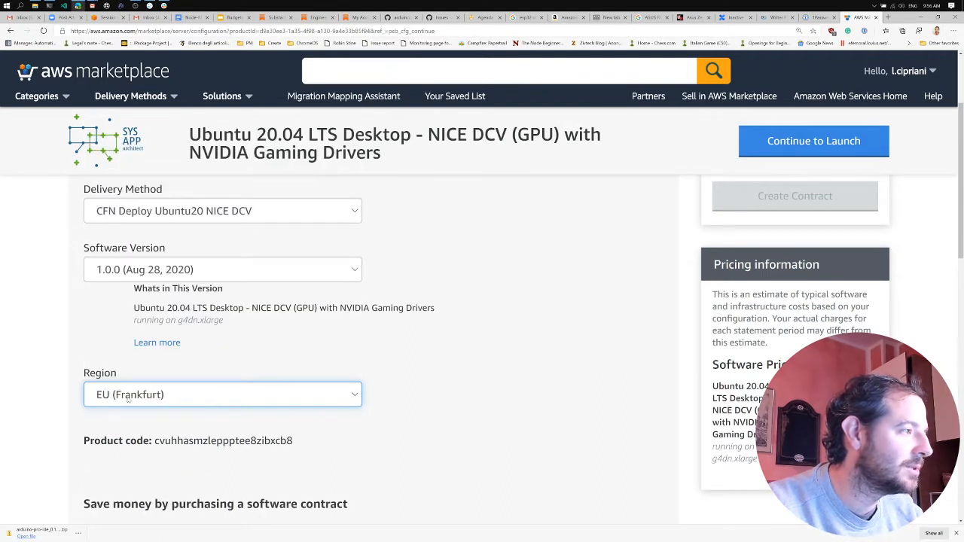
Select software version 1.0.0 (Aug 28, 2020).
scroll("up", 3)
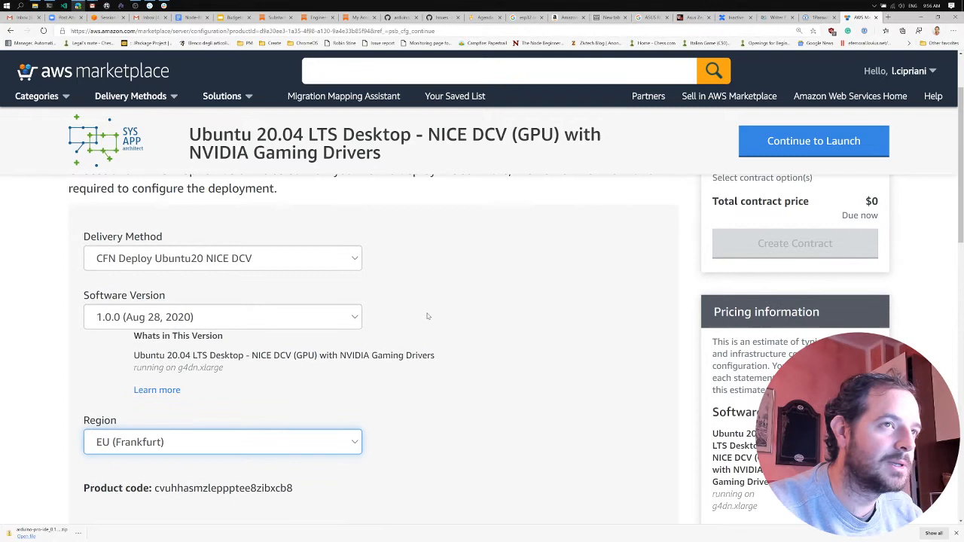
scroll("up", 3)
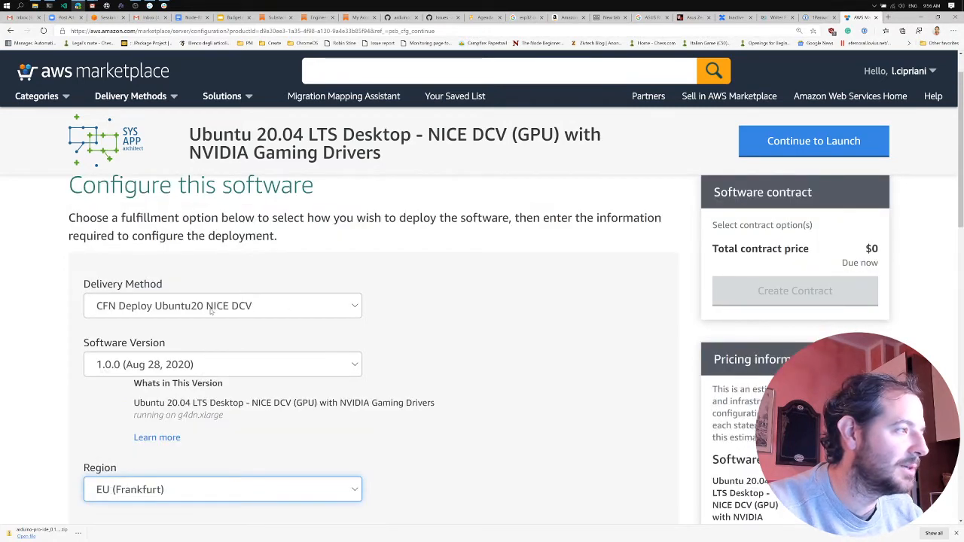
left_click(222, 364)
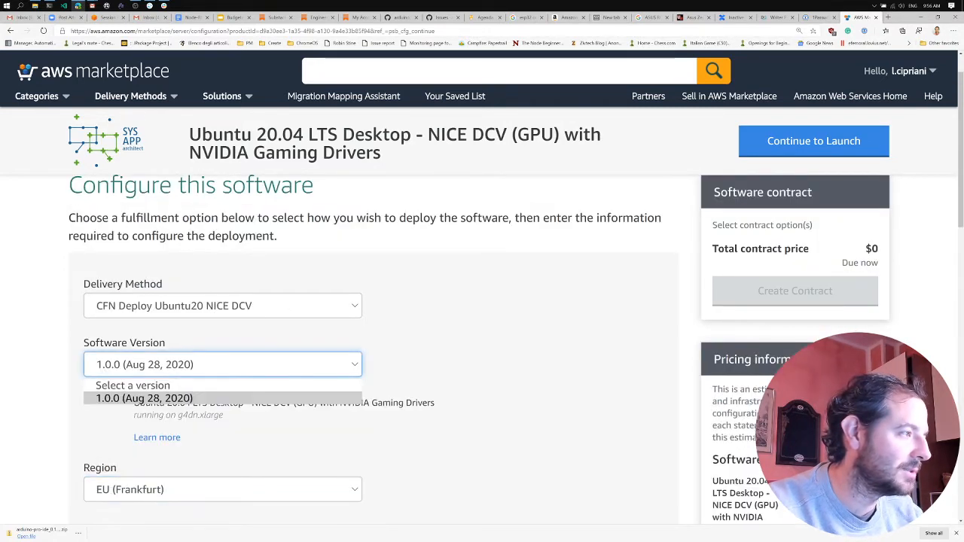
left_click(145, 397)
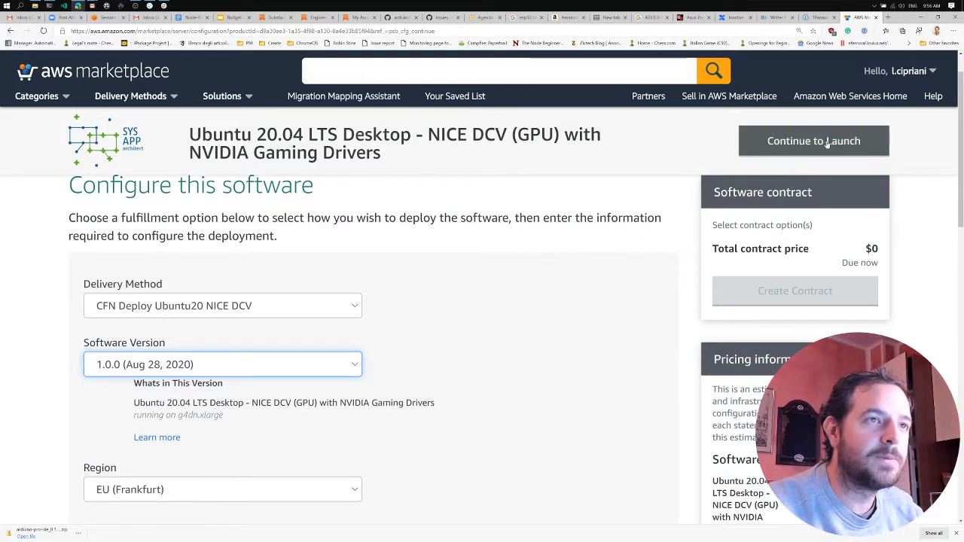
Launch the Frankfurt configuration using the 'Launch CloudFormation' action.
left_click(813, 141)
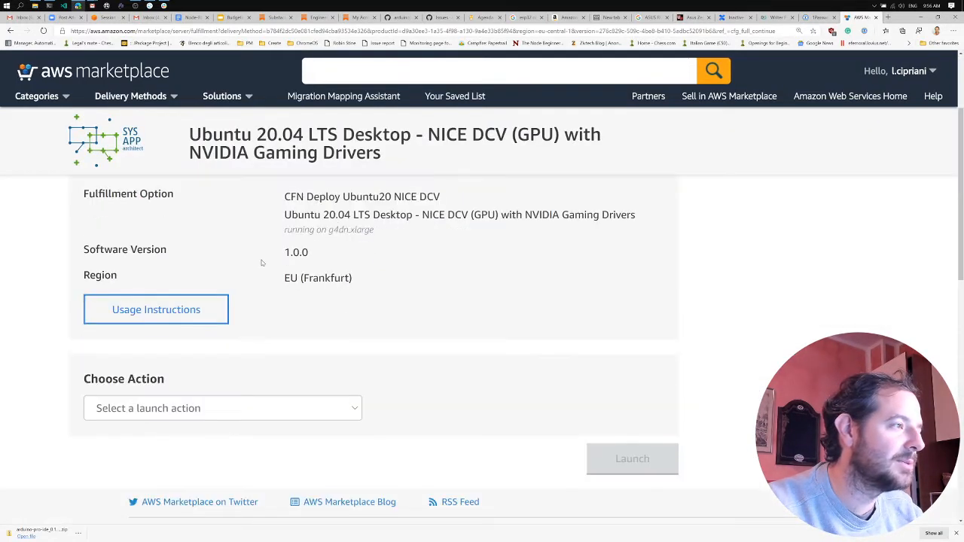
left_click(222, 407)
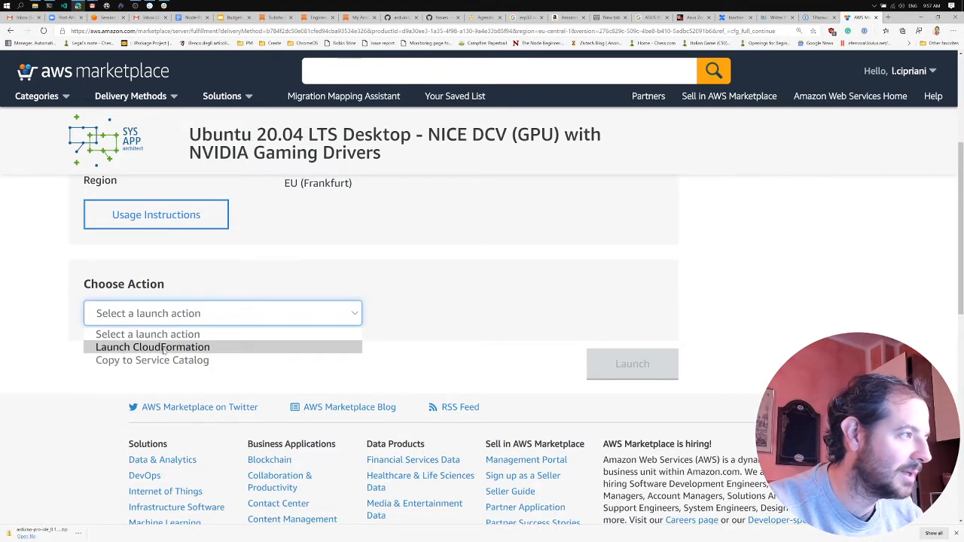
left_click(152, 347)
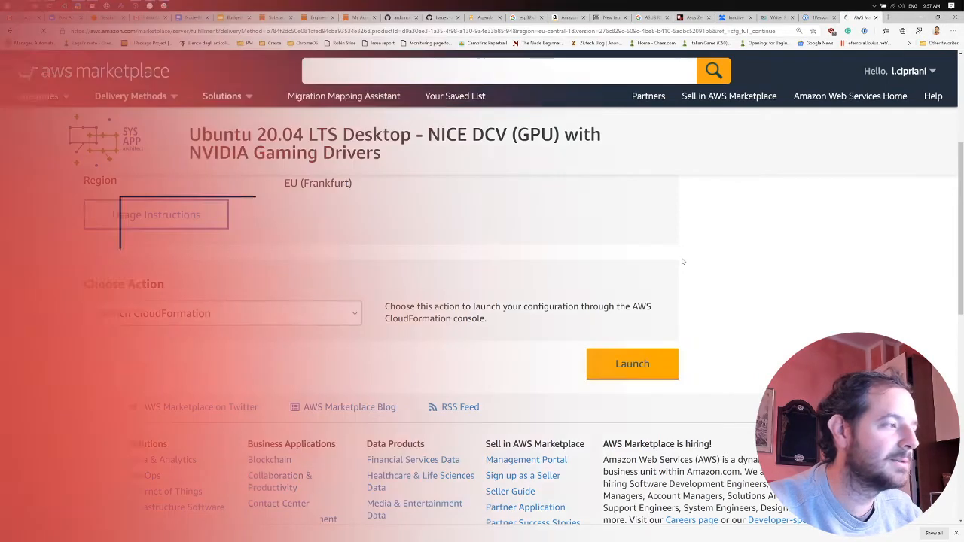
left_click(631, 364)
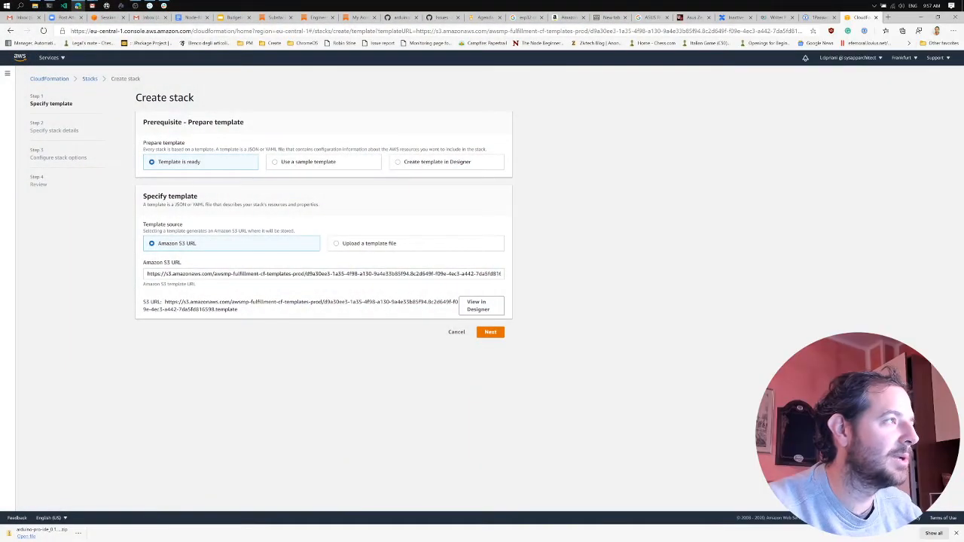
Zoom in the page and accept the pre-filled Amazon S3 template.
key("ctrl+plus")
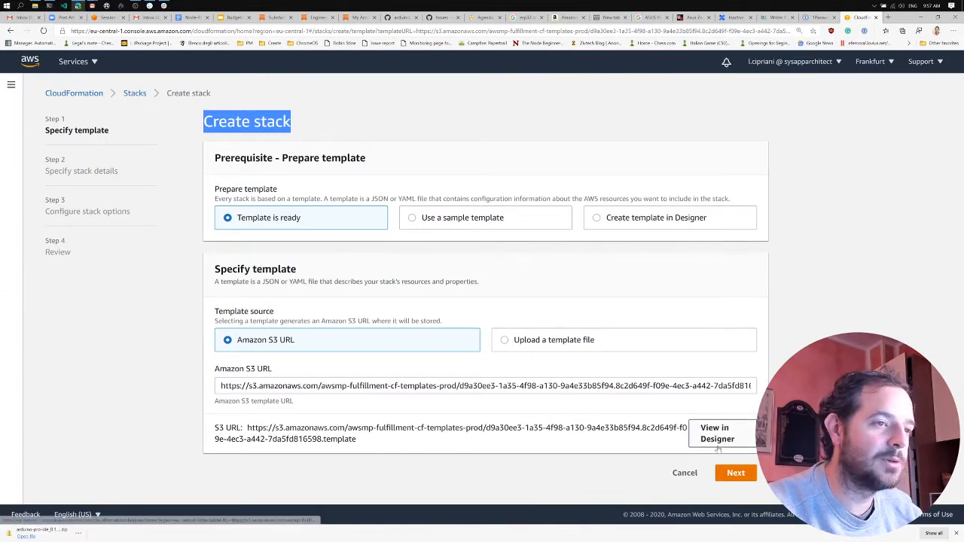
left_click(735, 472)
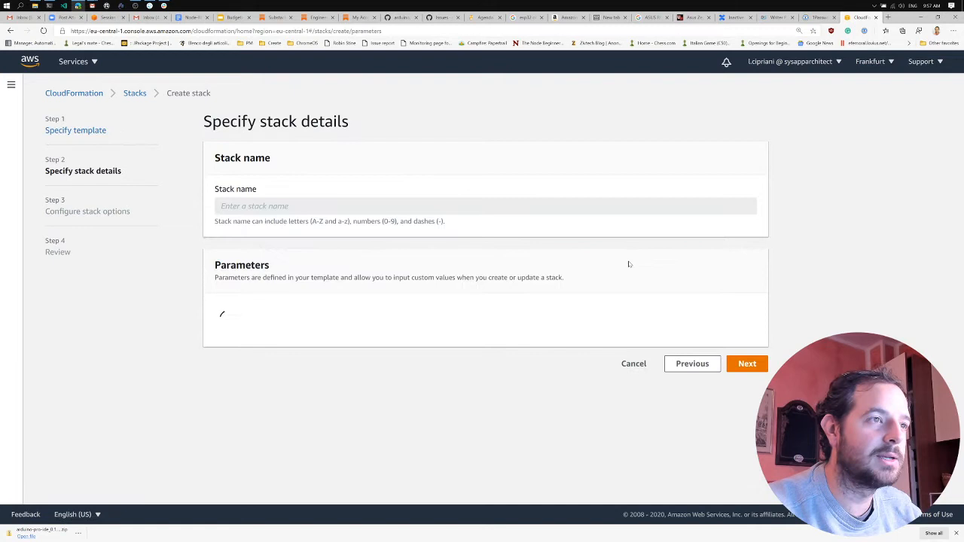
Choose VPC vpc-90e302f9 and enter CIDR IP 0.0.0.0/0.
scroll("down", 3)
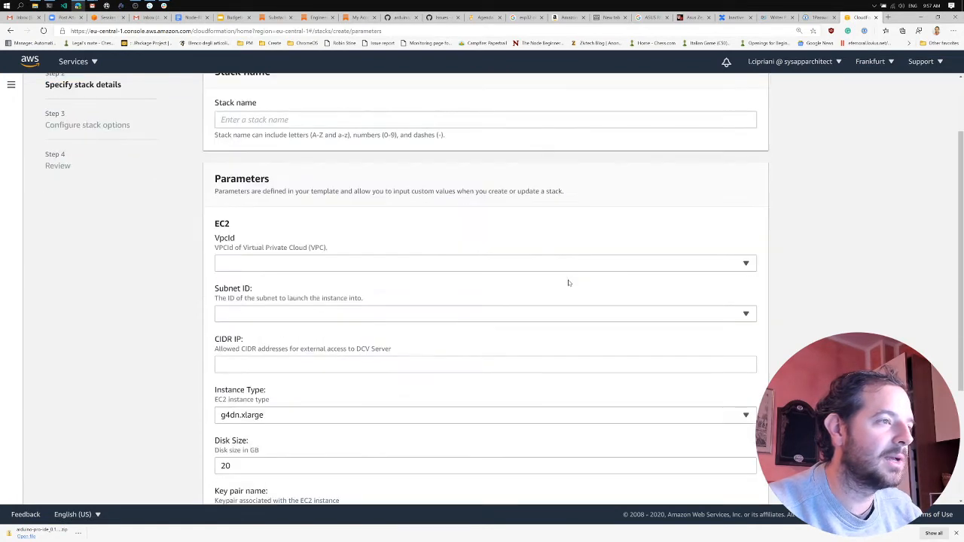
scroll("down", 3)
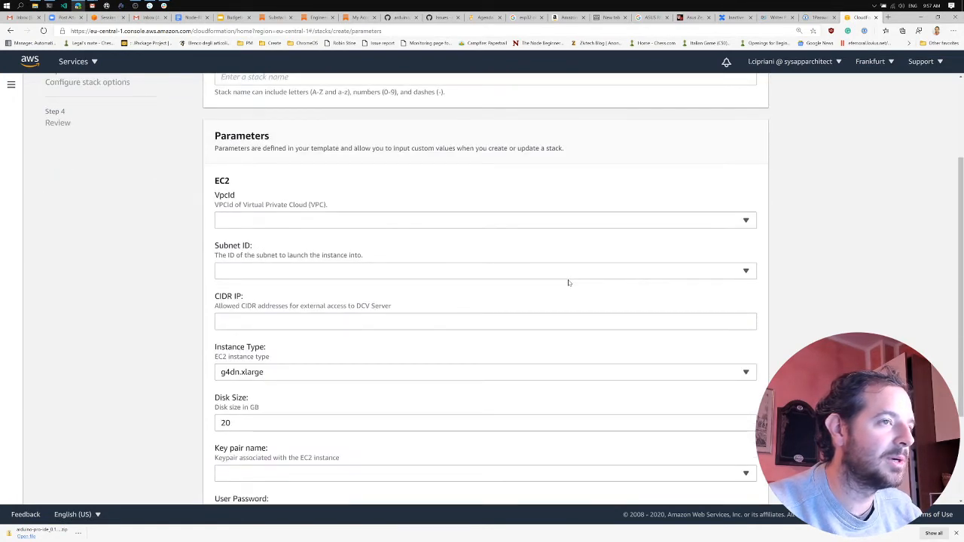
left_click(486, 220)
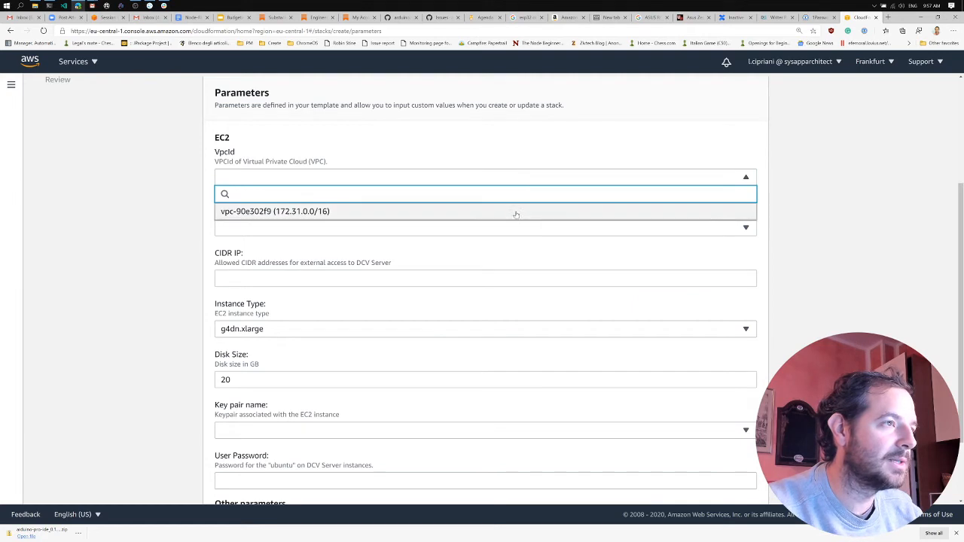
left_click(485, 211)
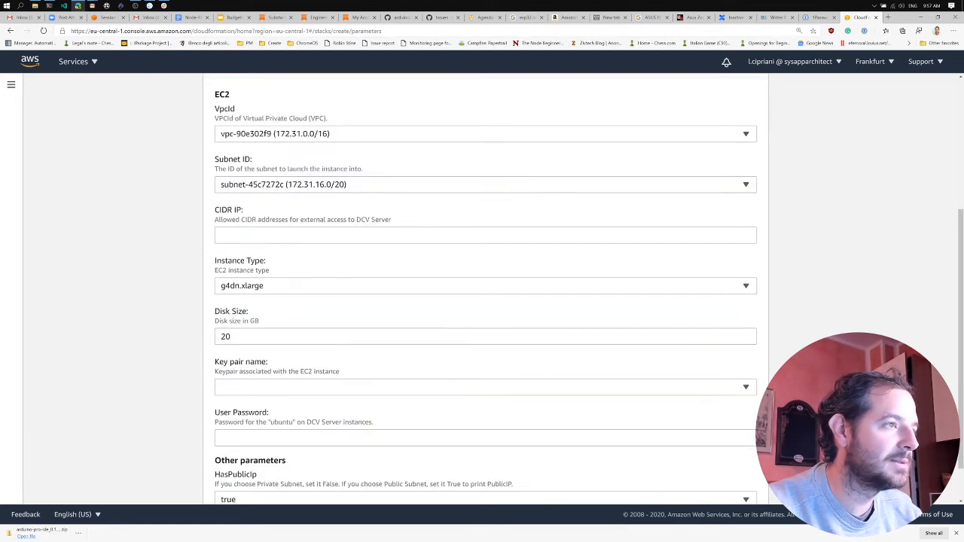
type("0.0.0.")
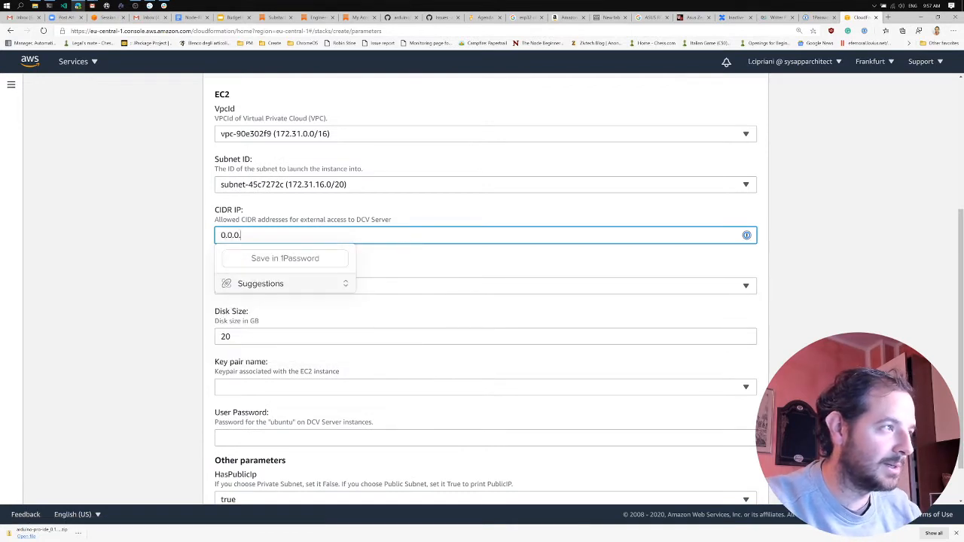
type("0/0")
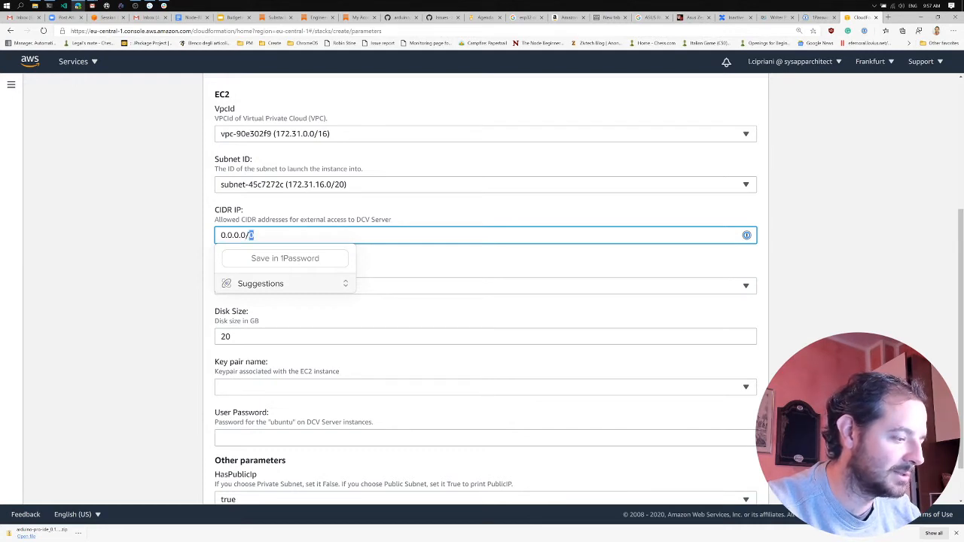
Fill in the disk size, select the sysapp key pair, and enter the user password.
type("32")
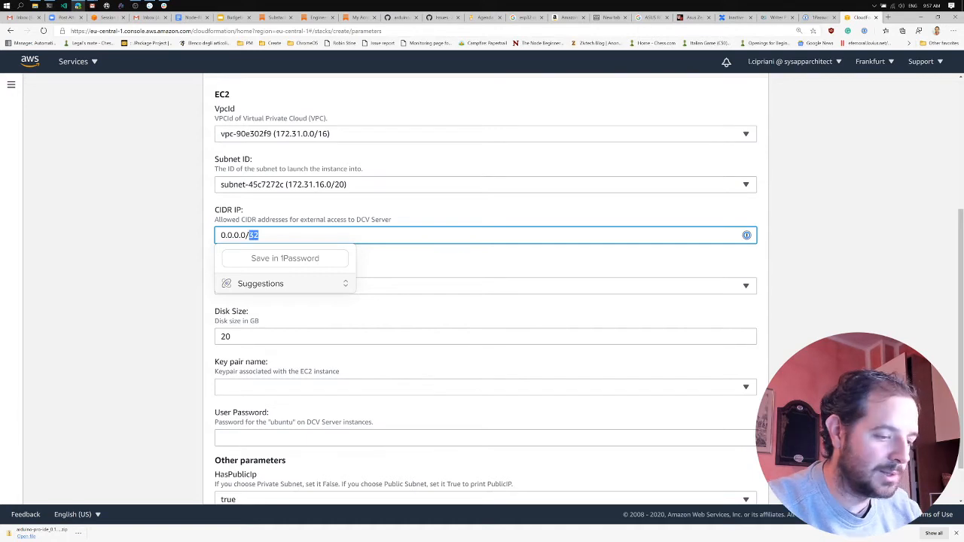
scroll("down", 3)
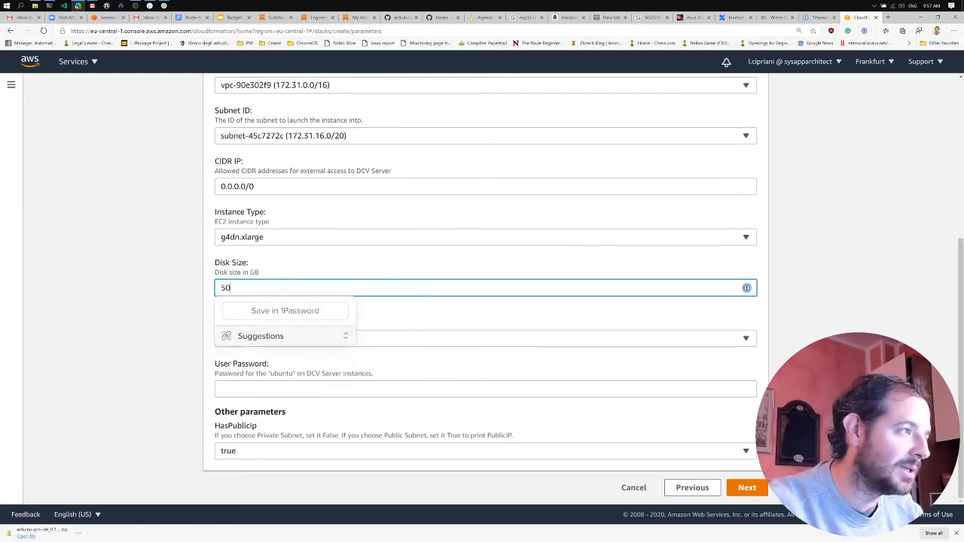
left_click(485, 337)
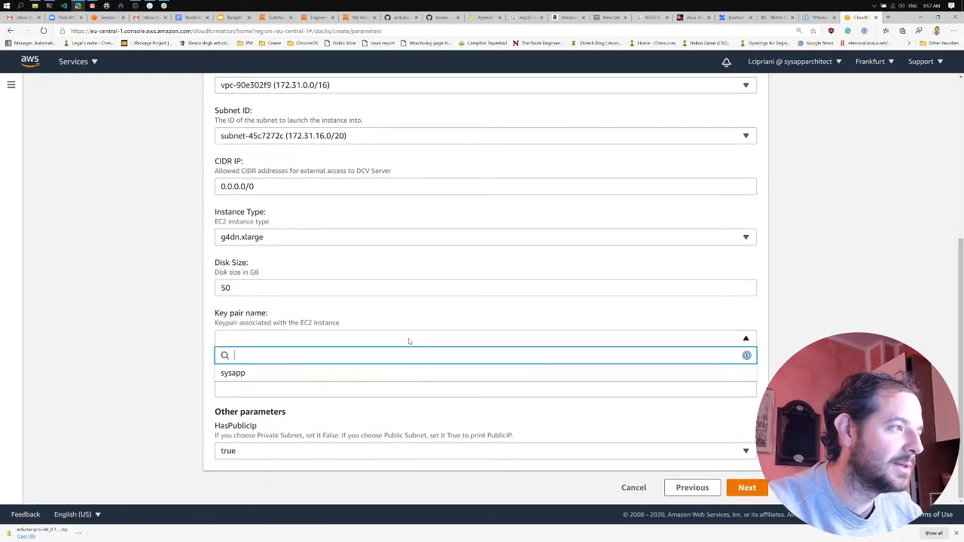
left_click(232, 372)
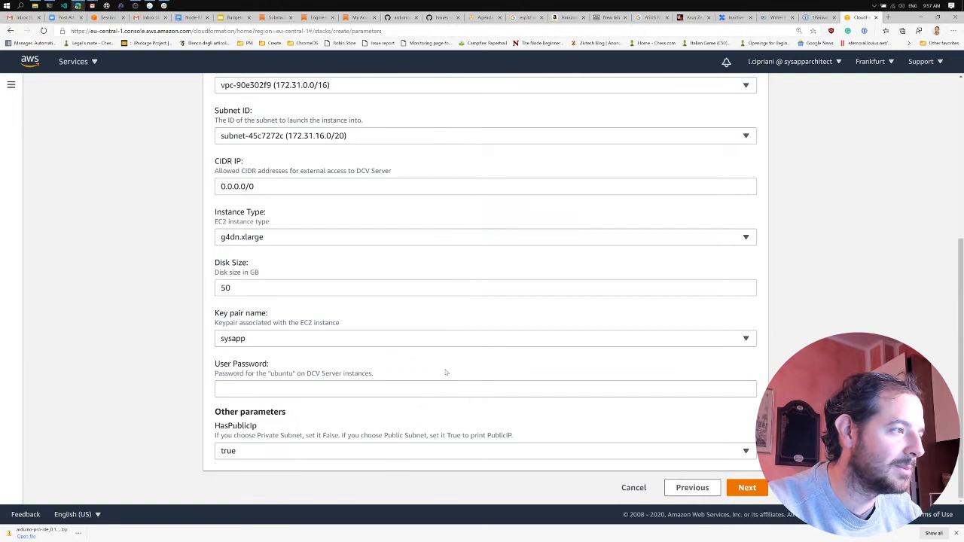
left_click(486, 389)
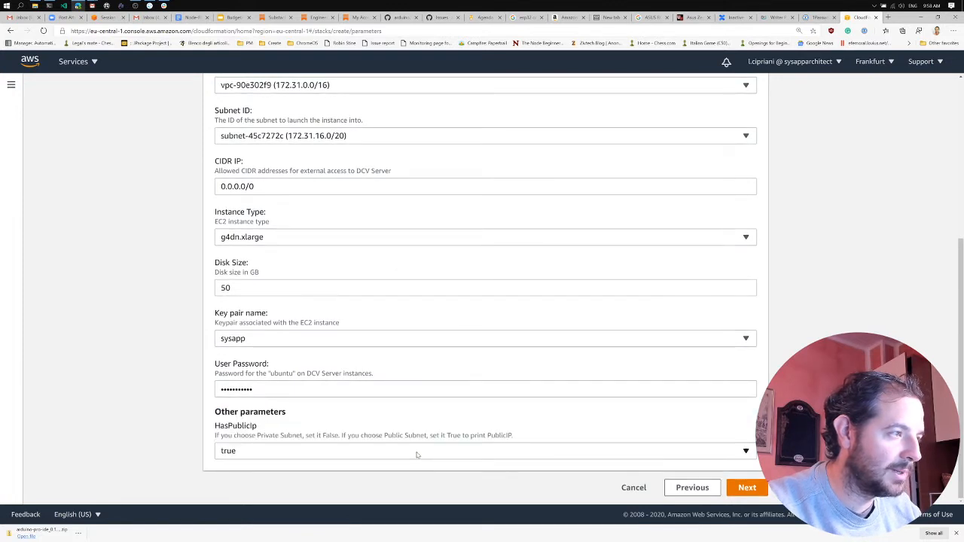
scroll("up", 3)
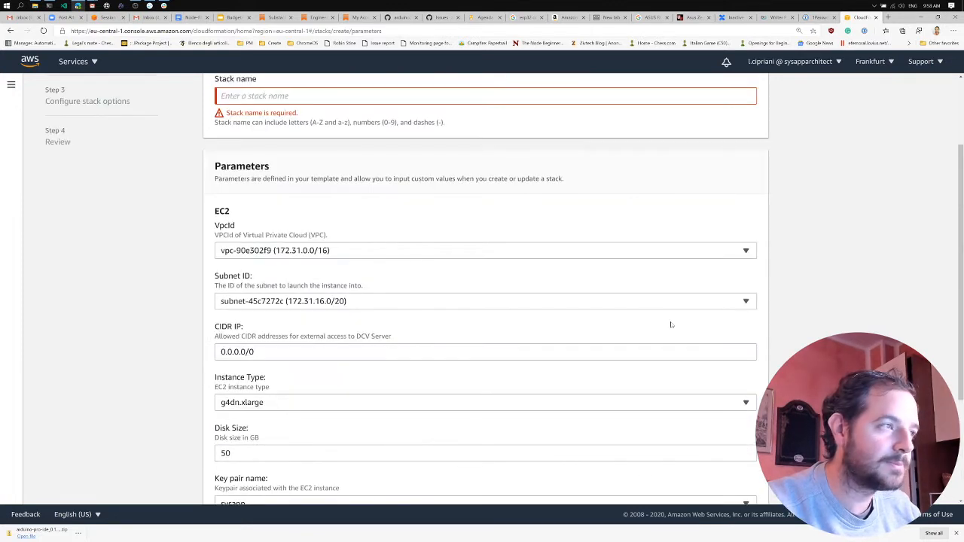
Enter 'ubuntu-desktop-20' as the stack name and continue to stack options.
scroll("up", 3)
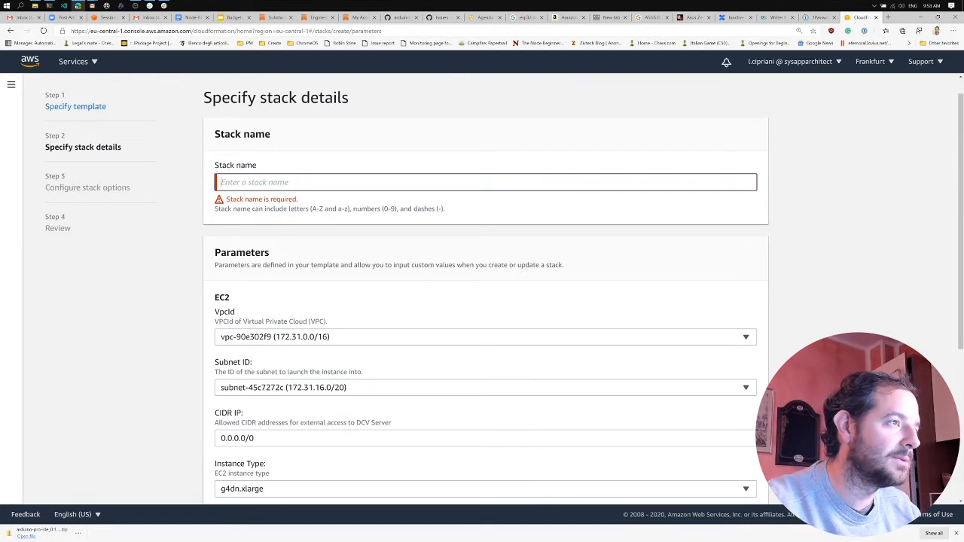
type("ubuntu-")
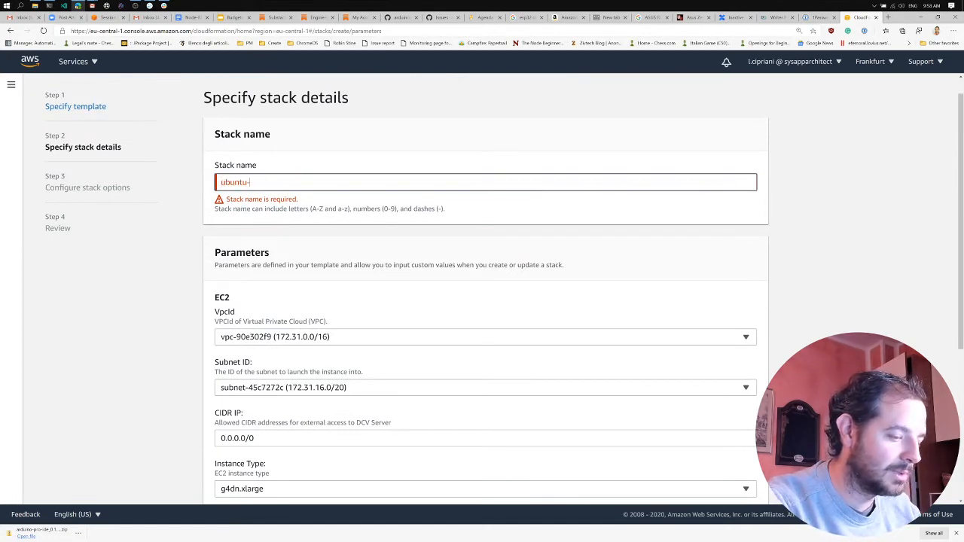
type("desktop")
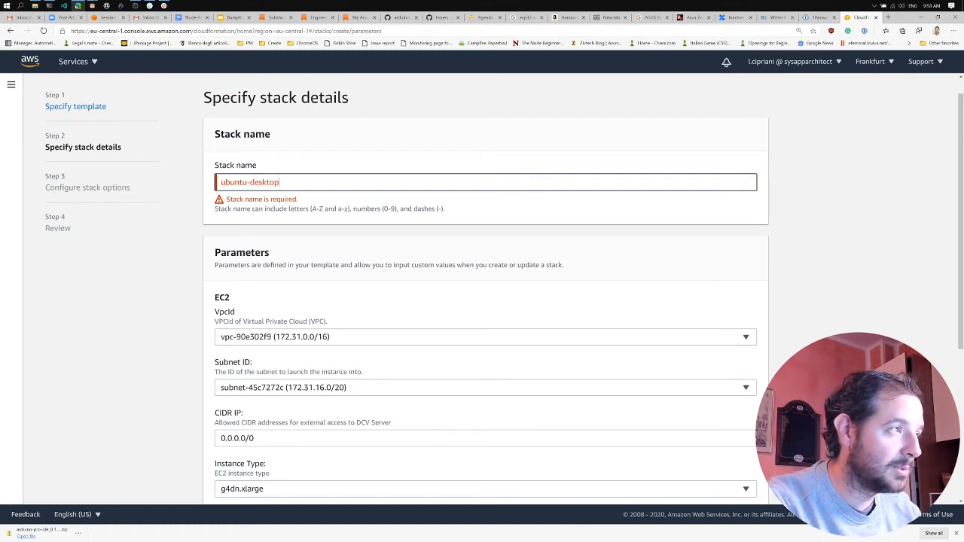
type("-20")
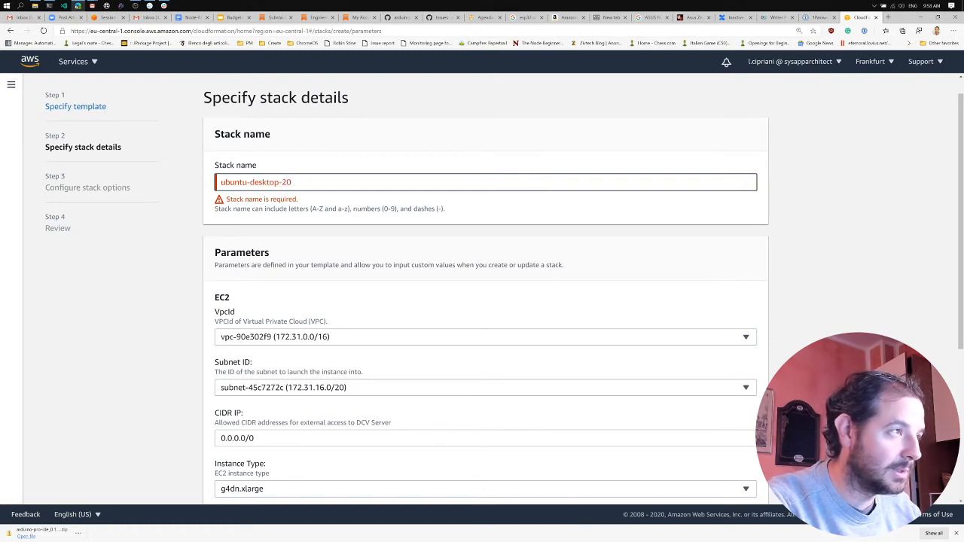
scroll("down", 3)
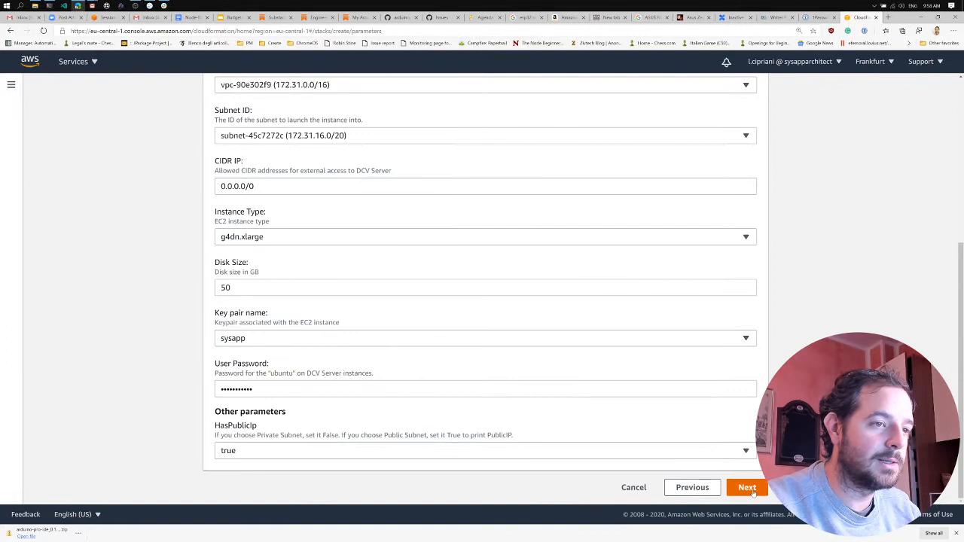
mouse_move(643, 401)
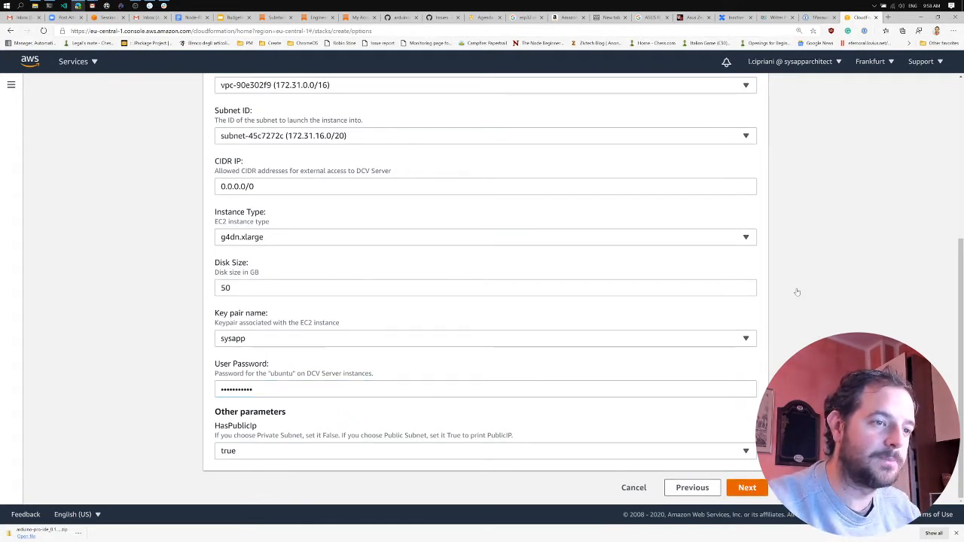
left_click(746, 487)
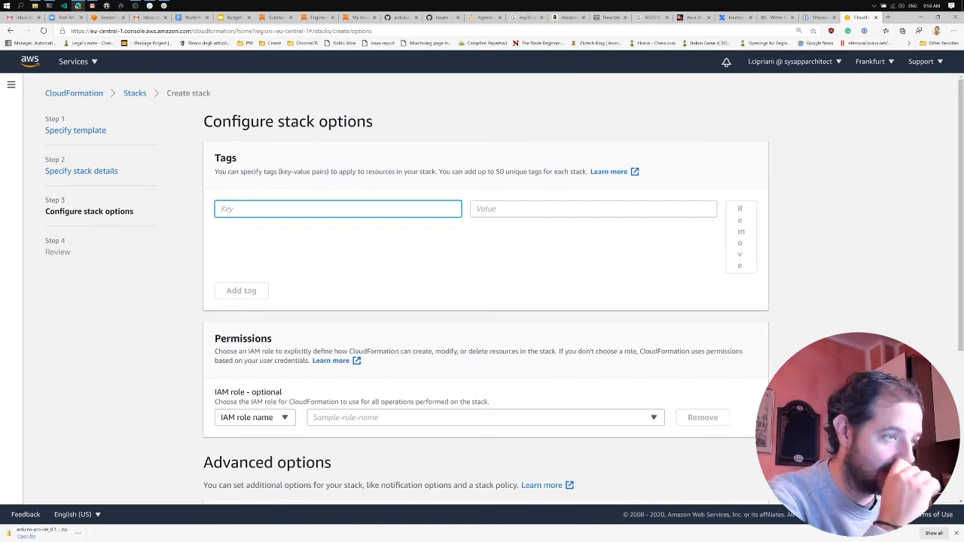
Add tags name=luca and env=development, then continue to the review page.
type("name")
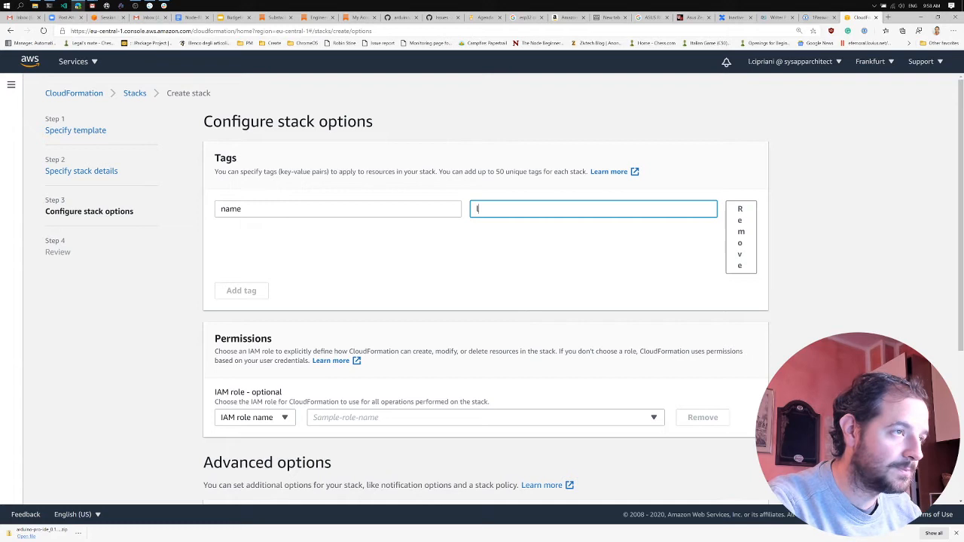
type("luca")
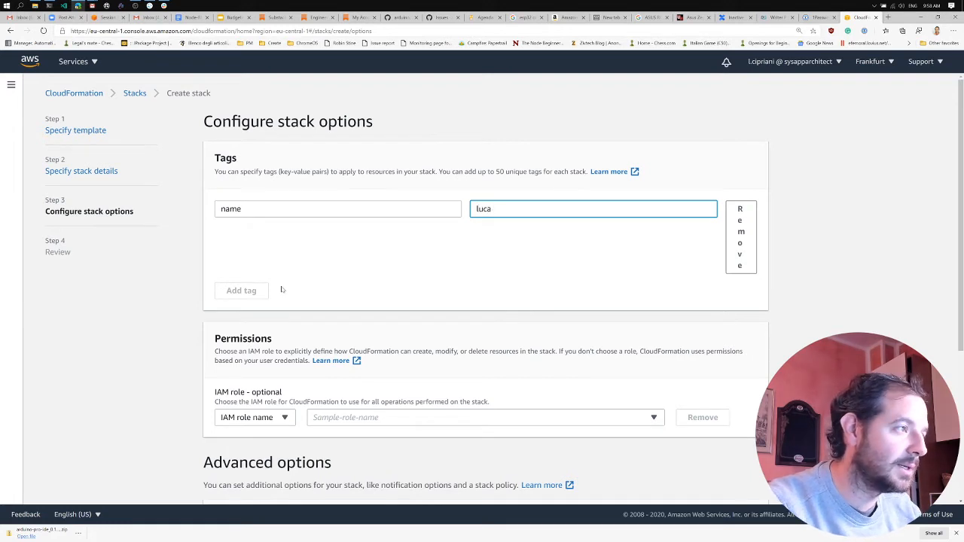
left_click(241, 290)
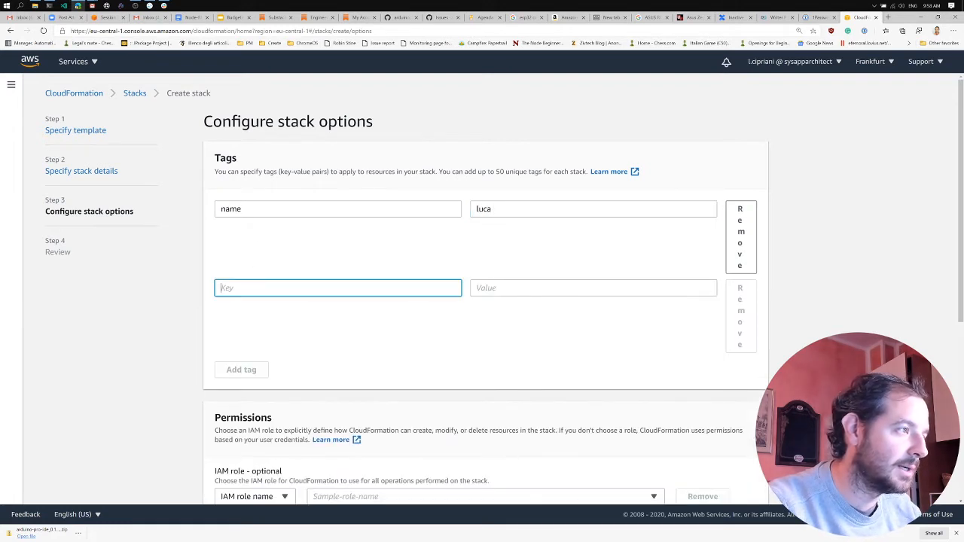
type("dev")
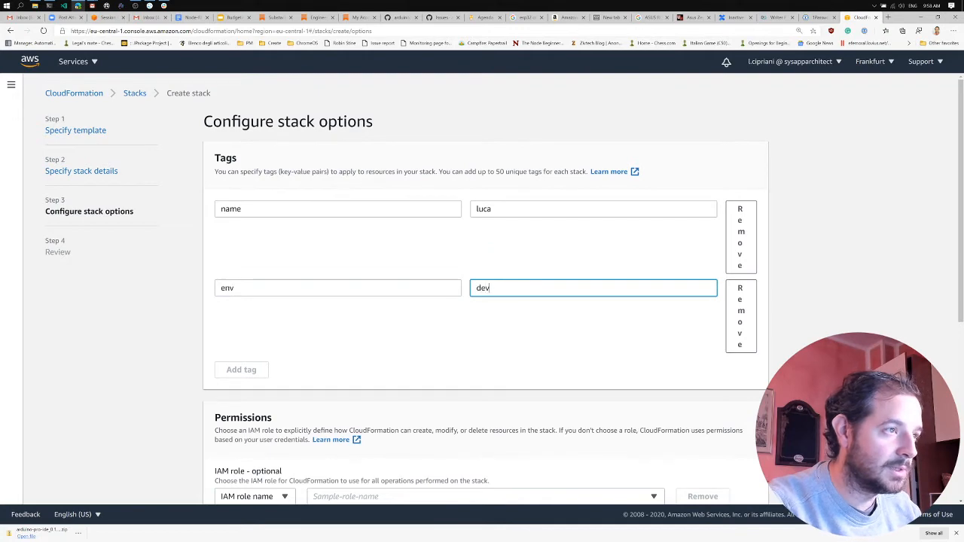
type("elopment")
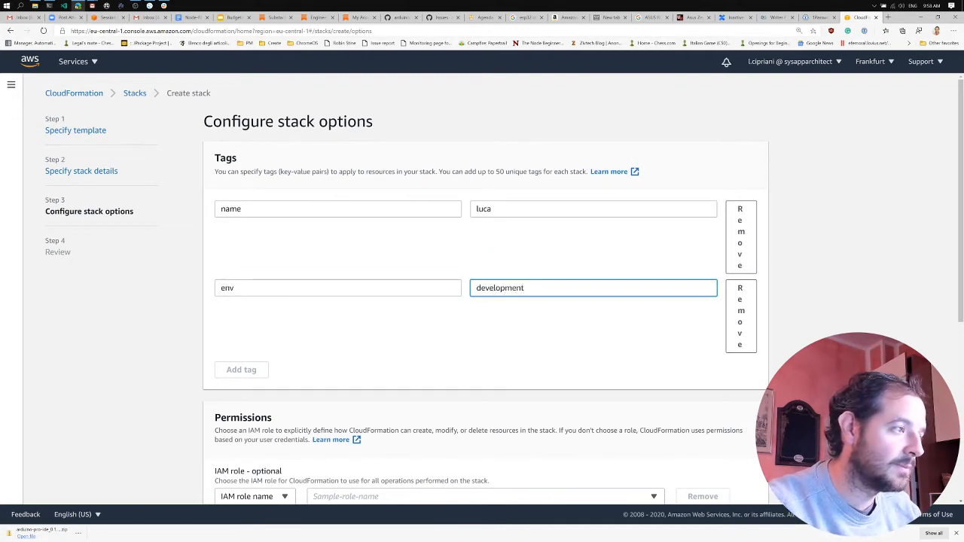
scroll("down", 3)
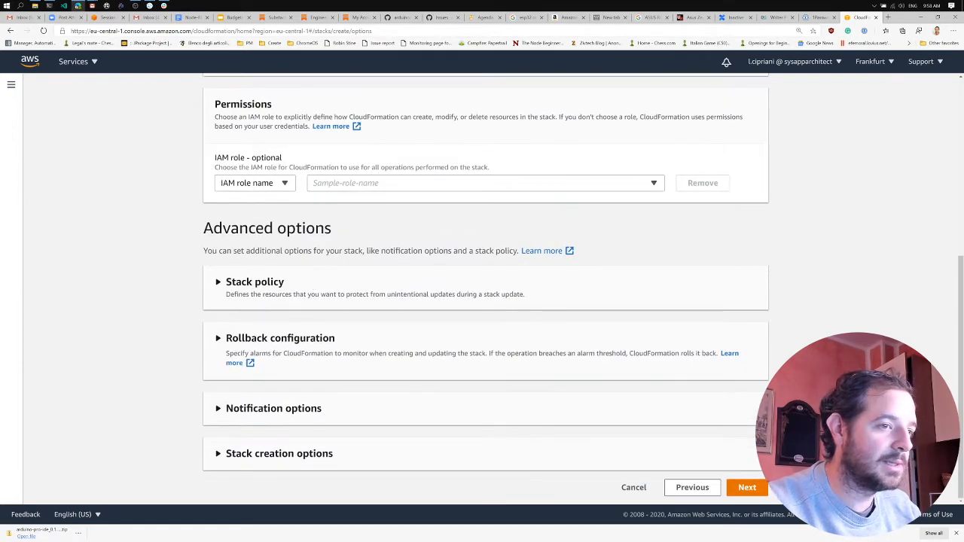
left_click(746, 487)
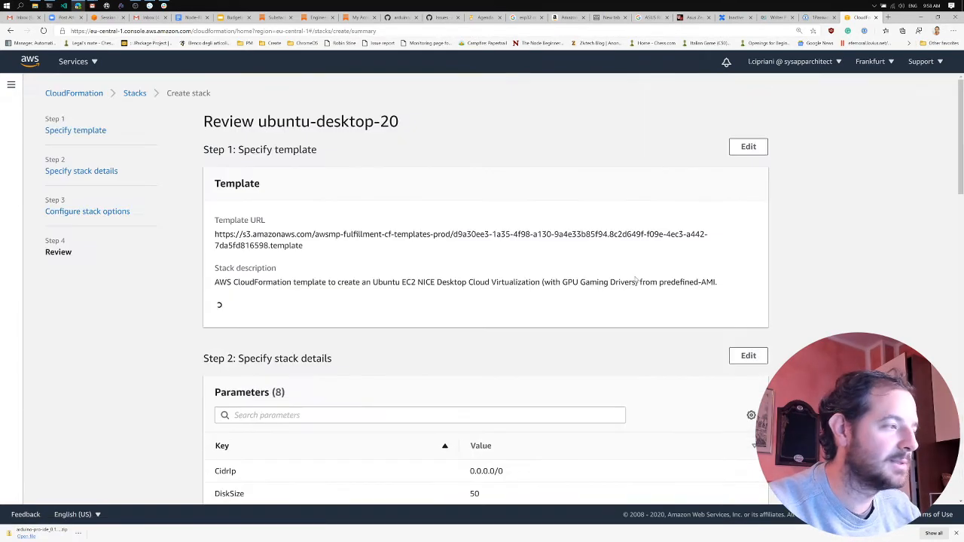
Review the ubuntu-desktop-20 settings and submit Create stack.
scroll("down", 3)
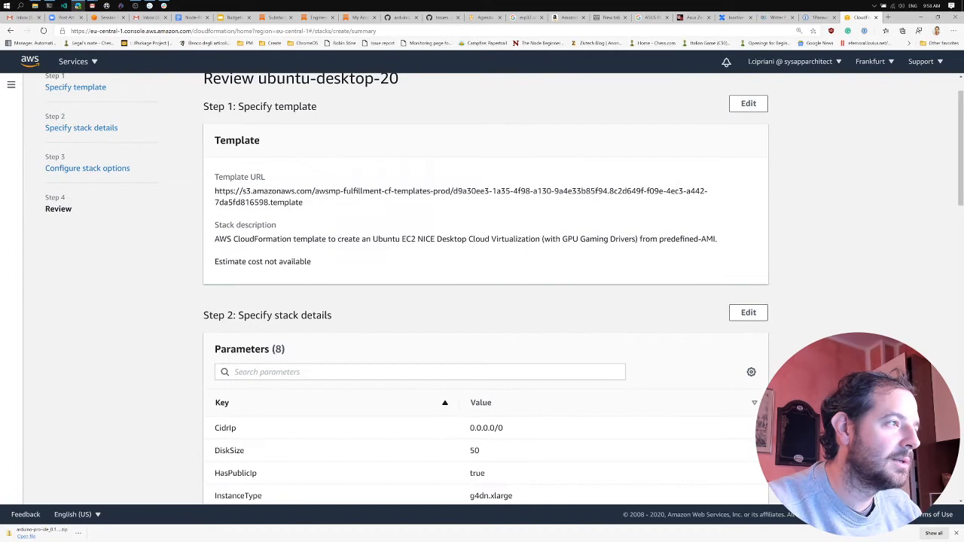
scroll("down", 3)
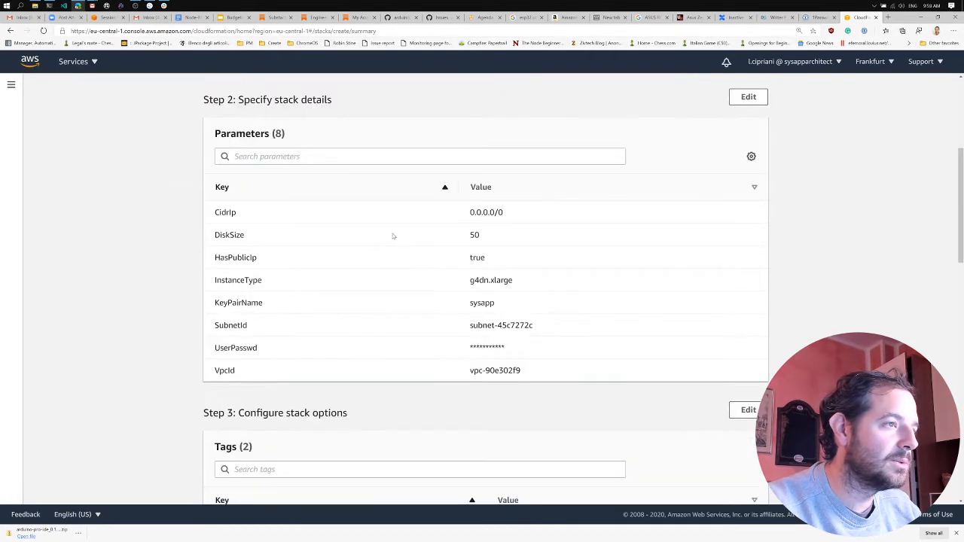
mouse_move(424, 277)
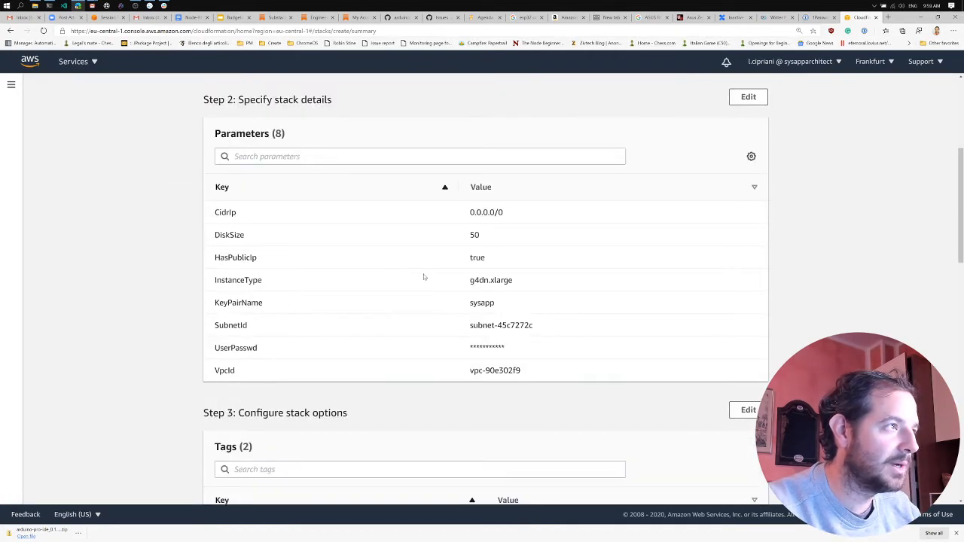
mouse_move(661, 325)
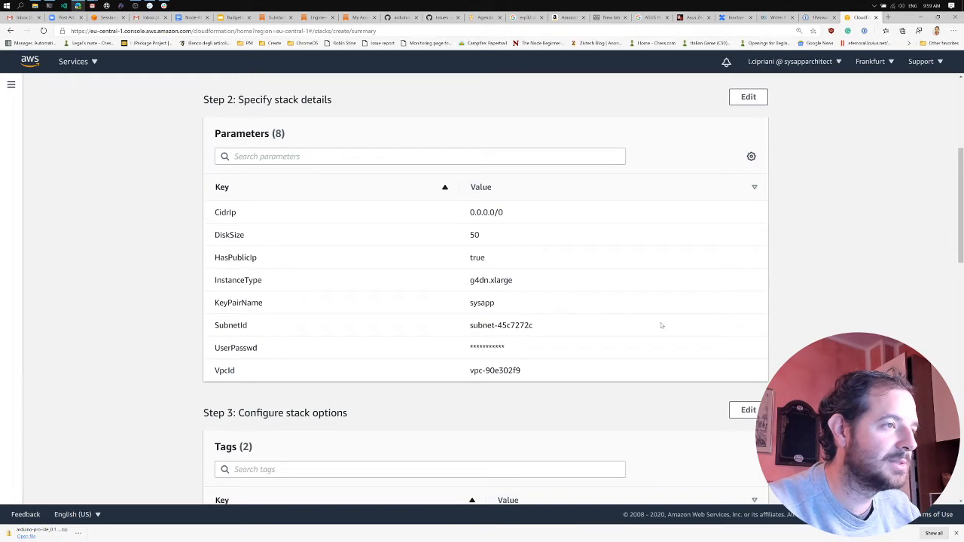
scroll("down", 3)
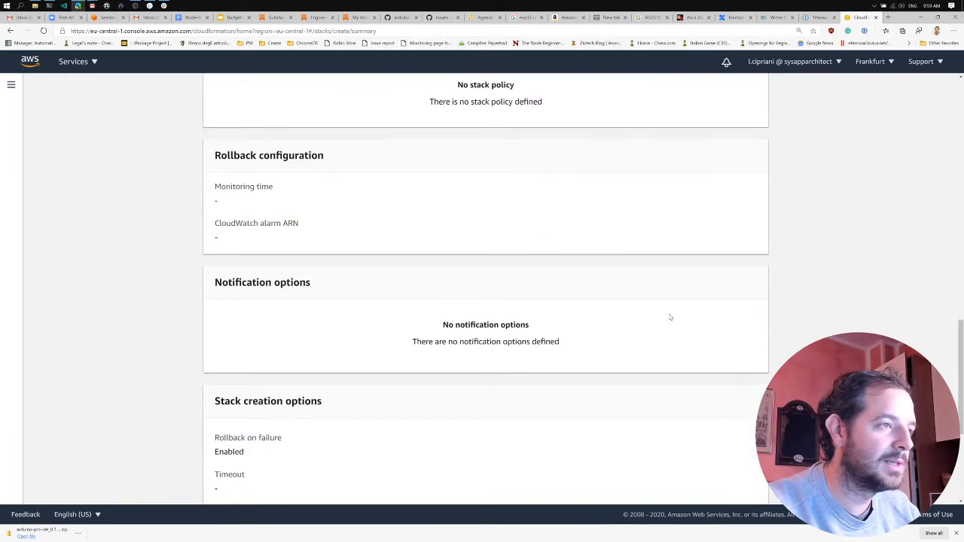
scroll("down", 3)
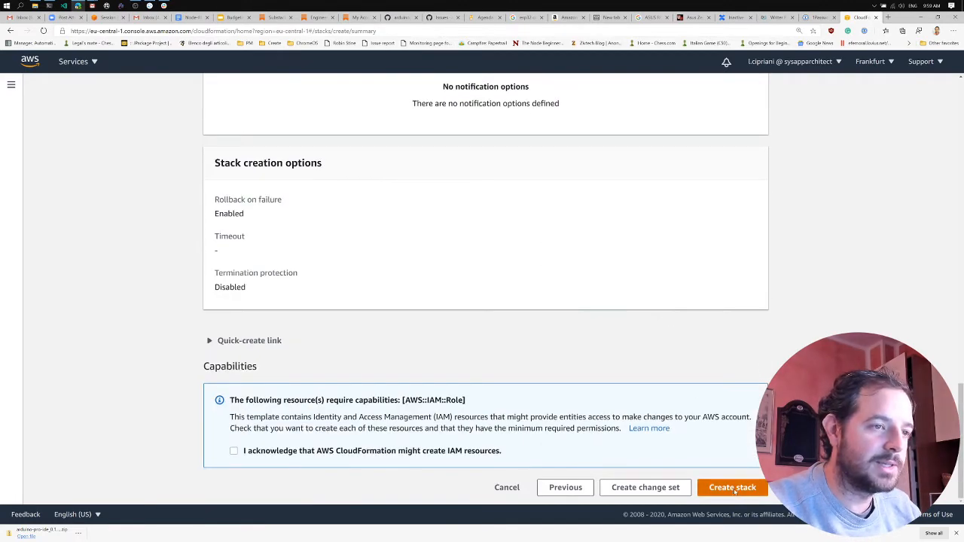
left_click(731, 487)
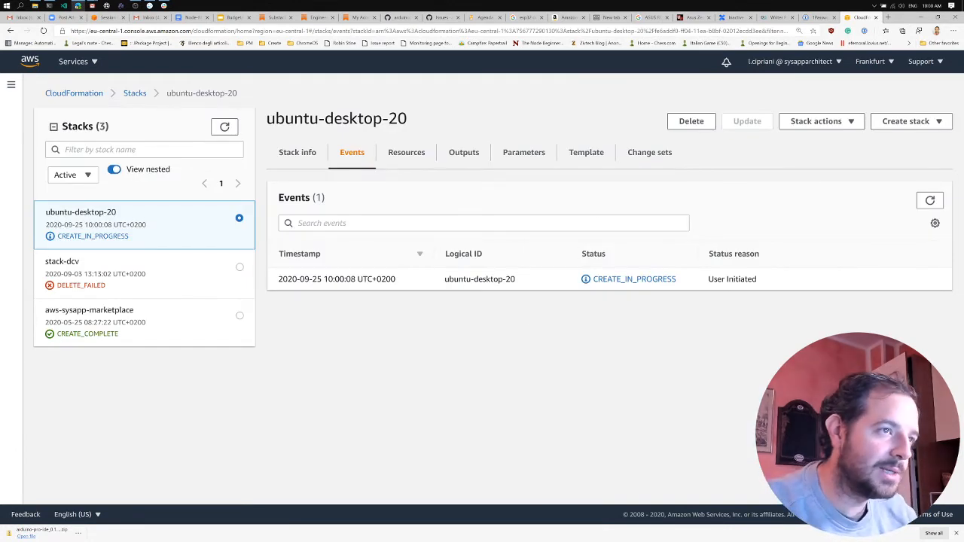
Refresh the ubuntu-desktop-20 events repeatedly to track resource creation progress.
left_click(929, 201)
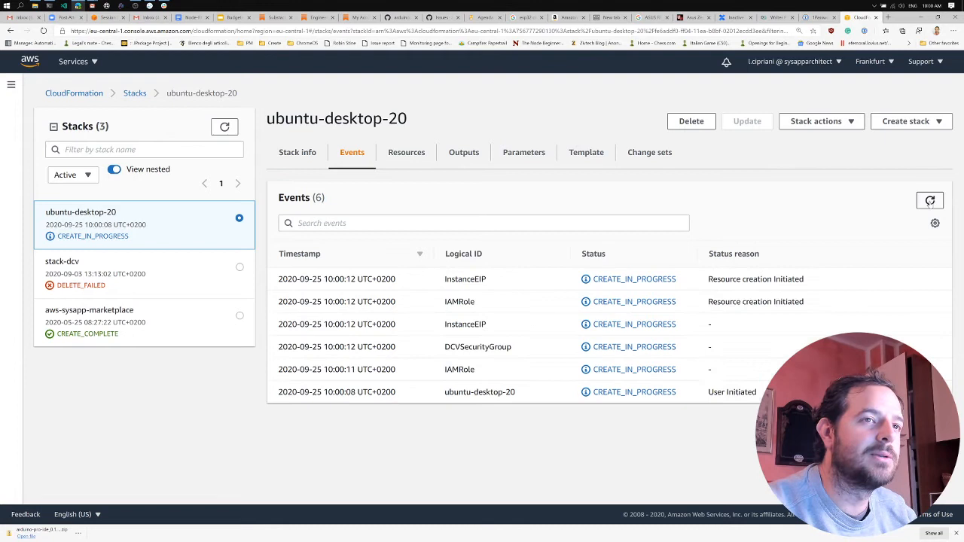
mouse_move(557, 294)
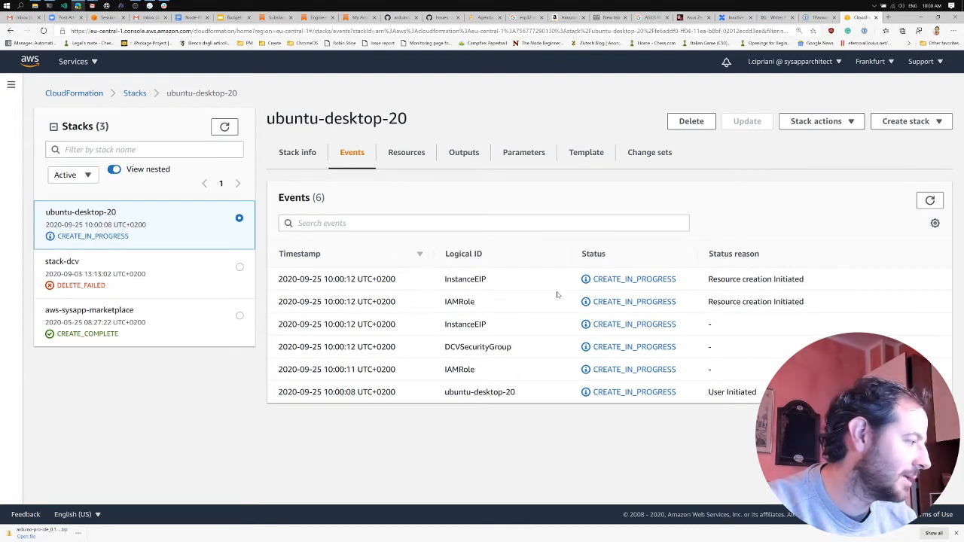
mouse_move(561, 296)
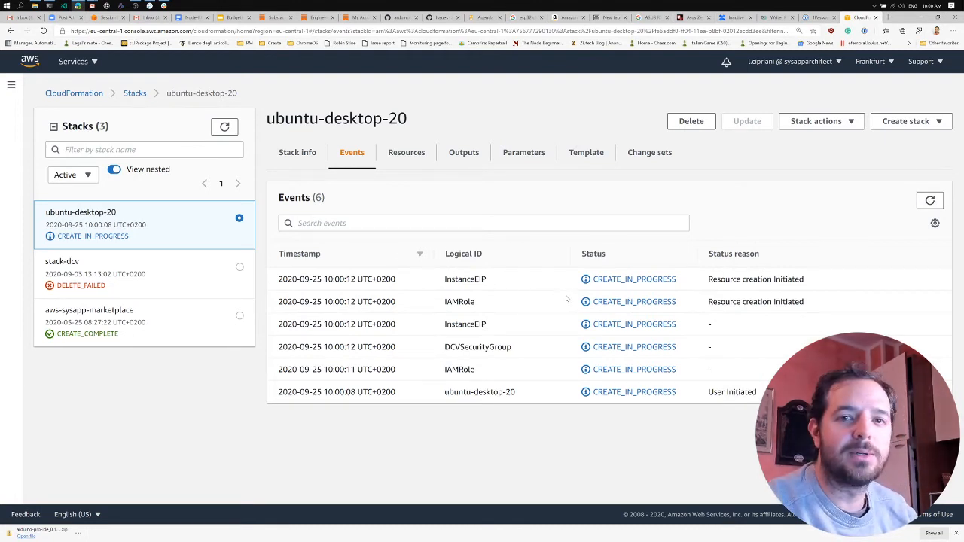
mouse_move(545, 312)
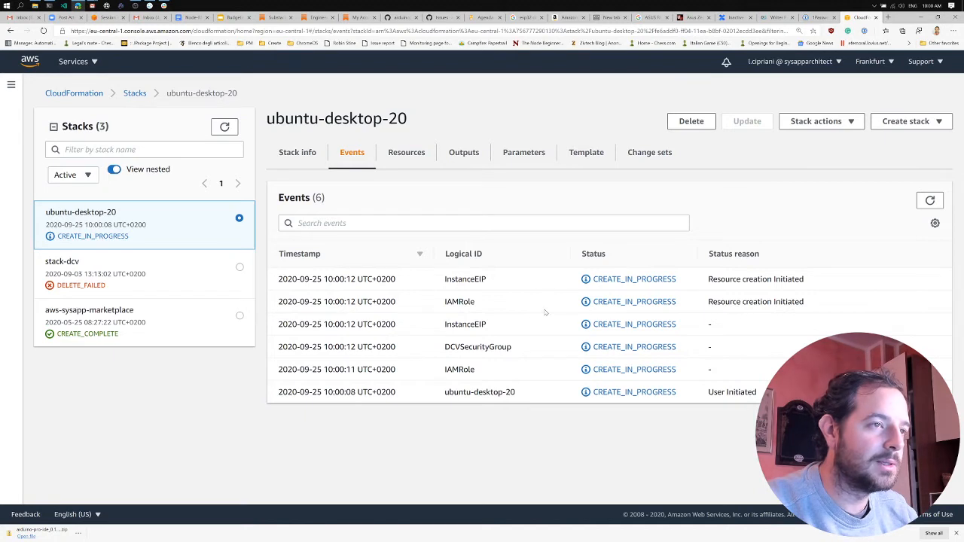
double_click(459, 301)
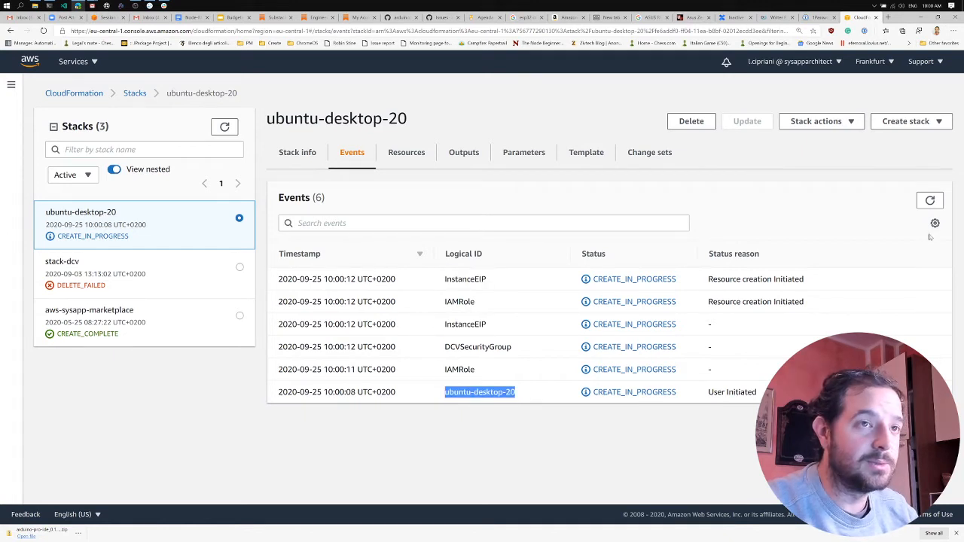
left_click(929, 200)
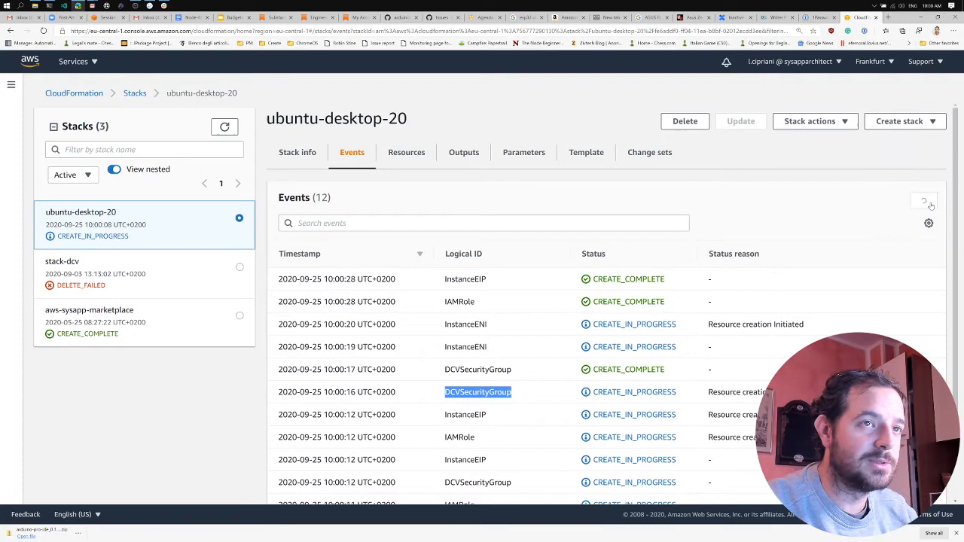
left_click(923, 120)
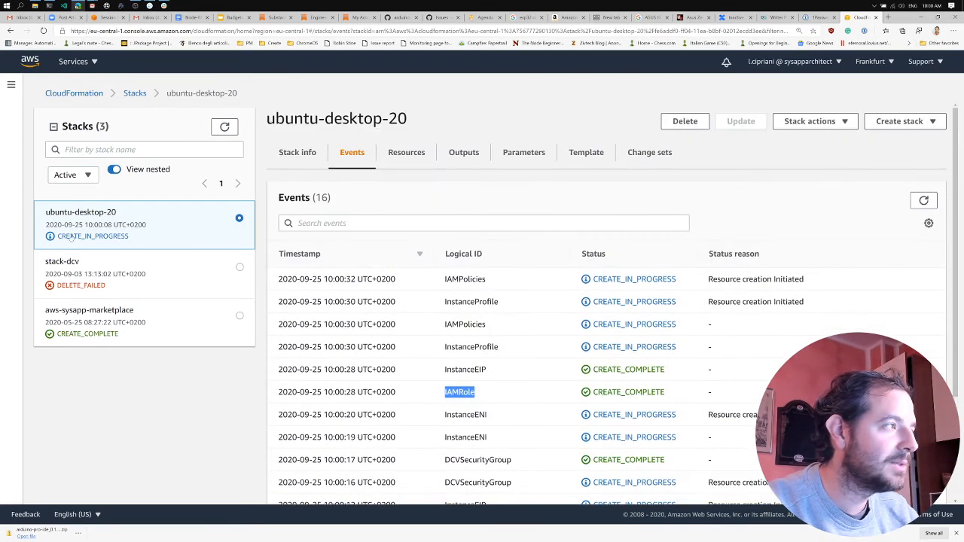
mouse_move(667, 210)
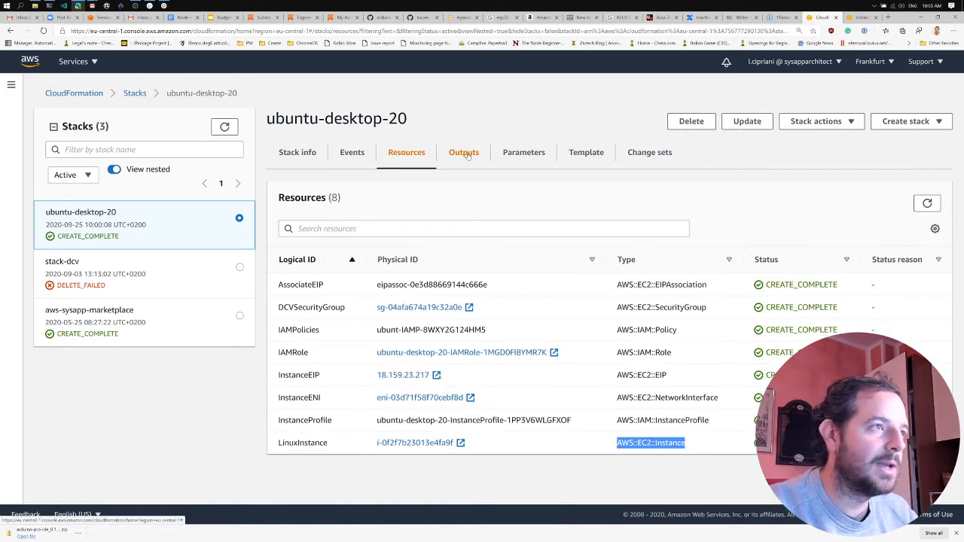
left_click(463, 152)
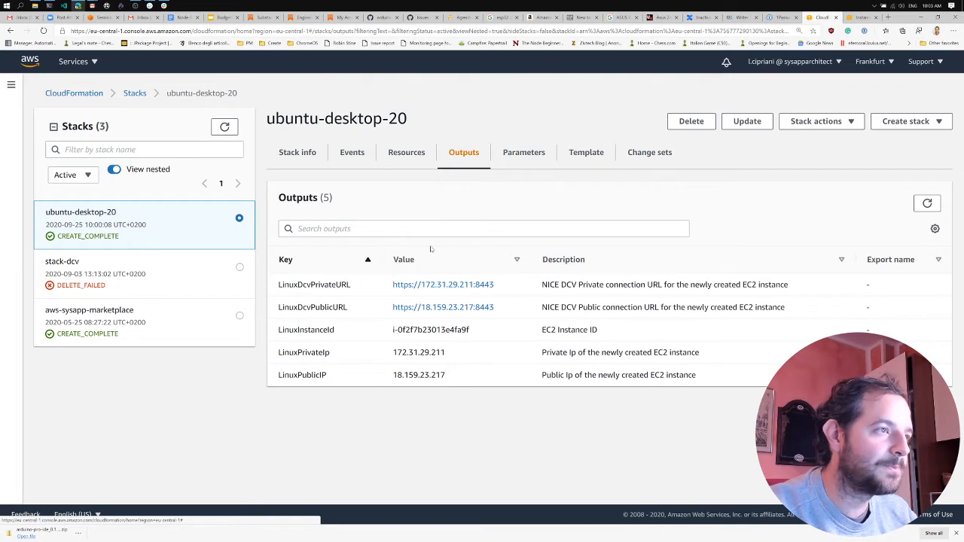
mouse_move(443, 306)
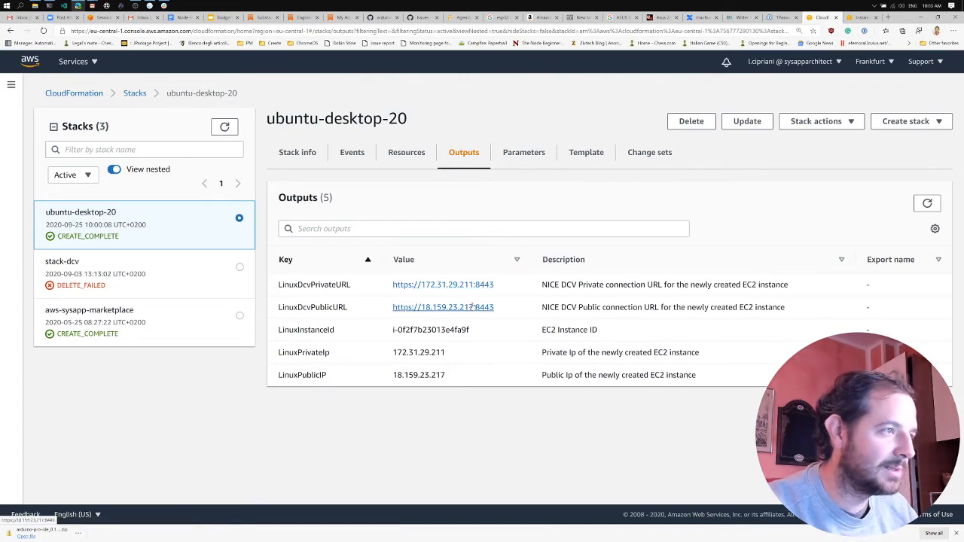
double_click(311, 307)
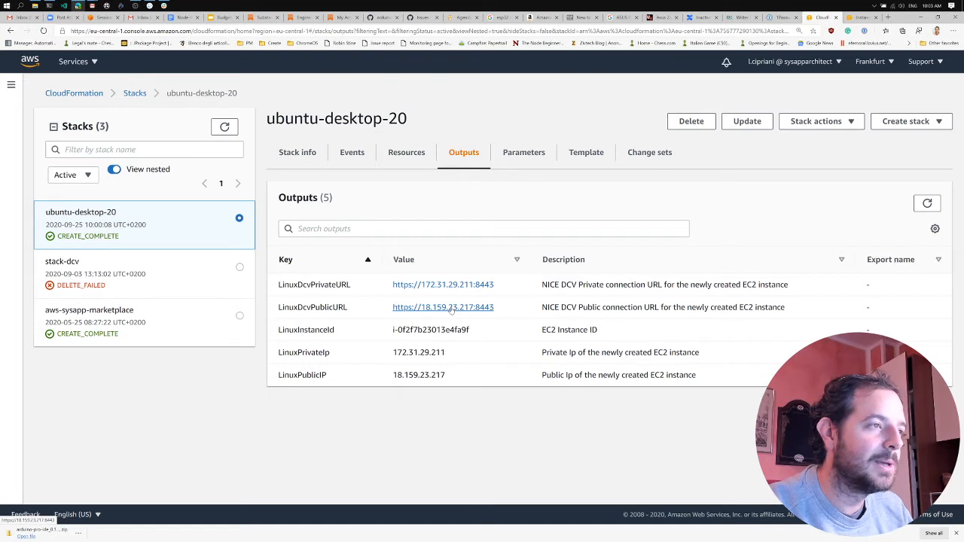
left_click(8, 533)
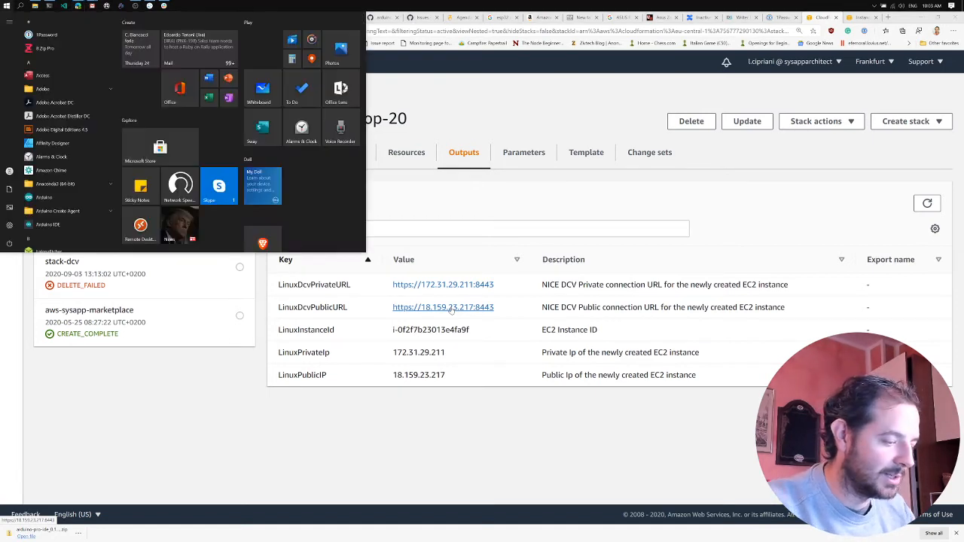
type("d")
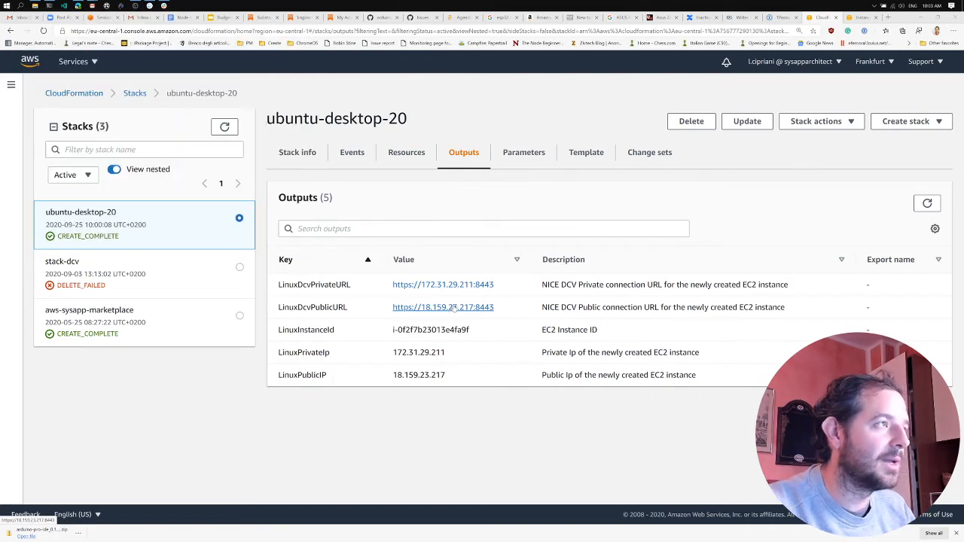
left_click(443, 306)
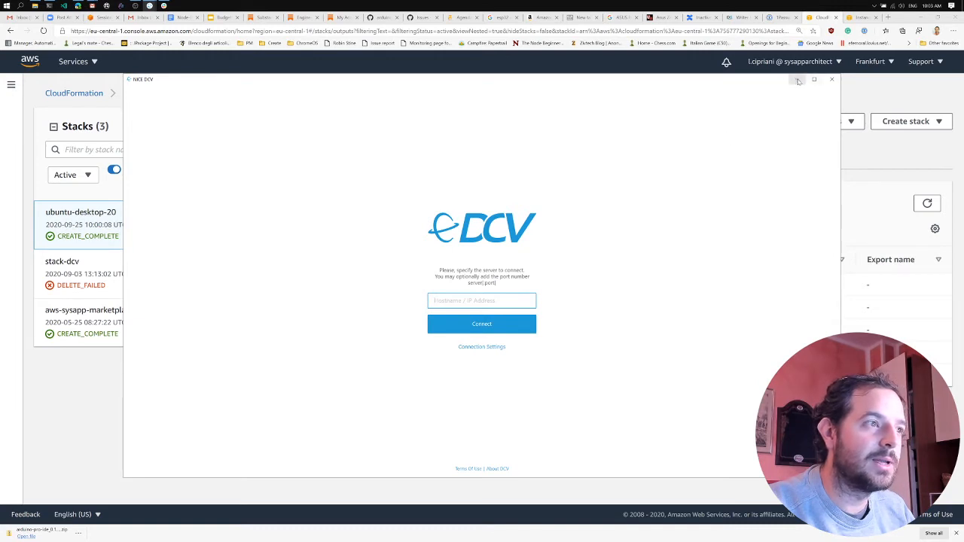
mouse_move(797, 80)
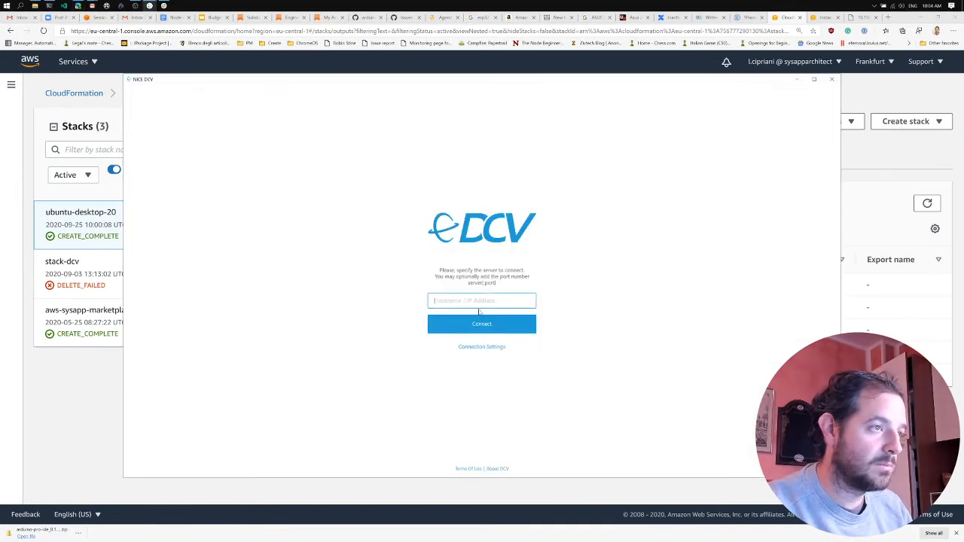
Connect the DCV client to 18.159.23.217 and log in as ubuntu with the password.
left_click(481, 323)
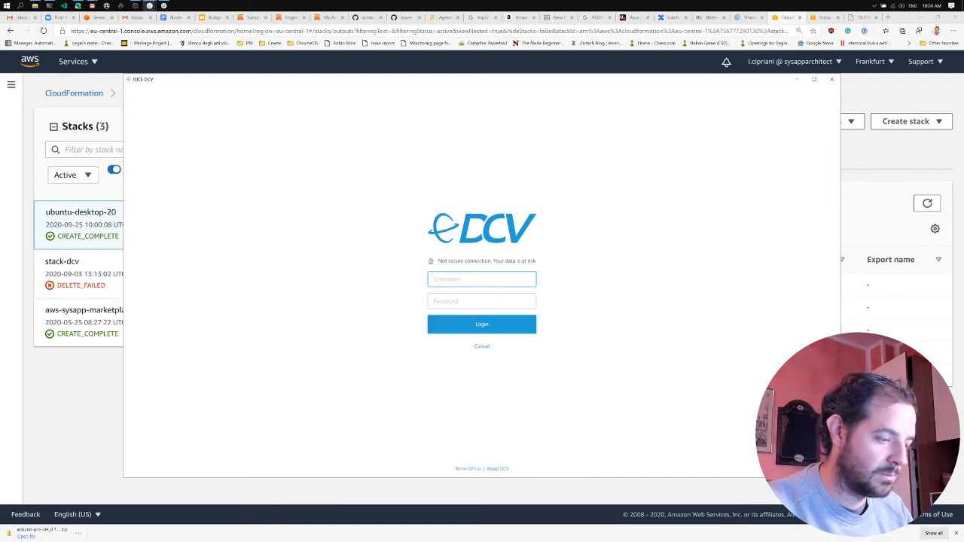
type("ubuntu")
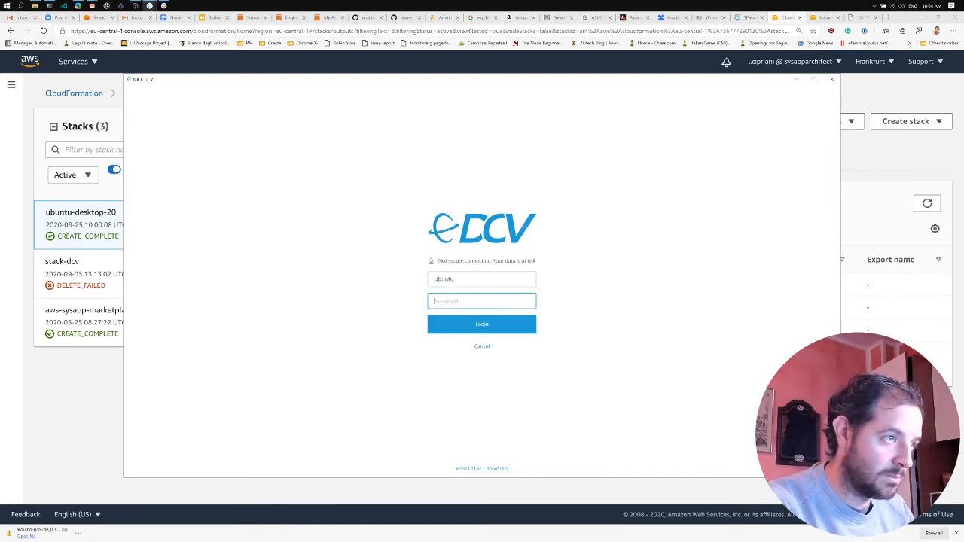
type("•••••")
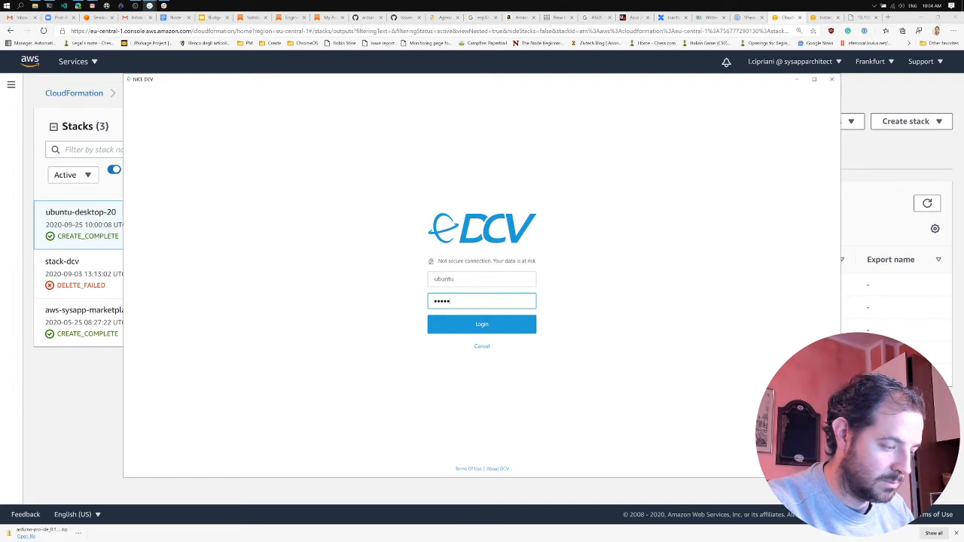
left_click(482, 323)
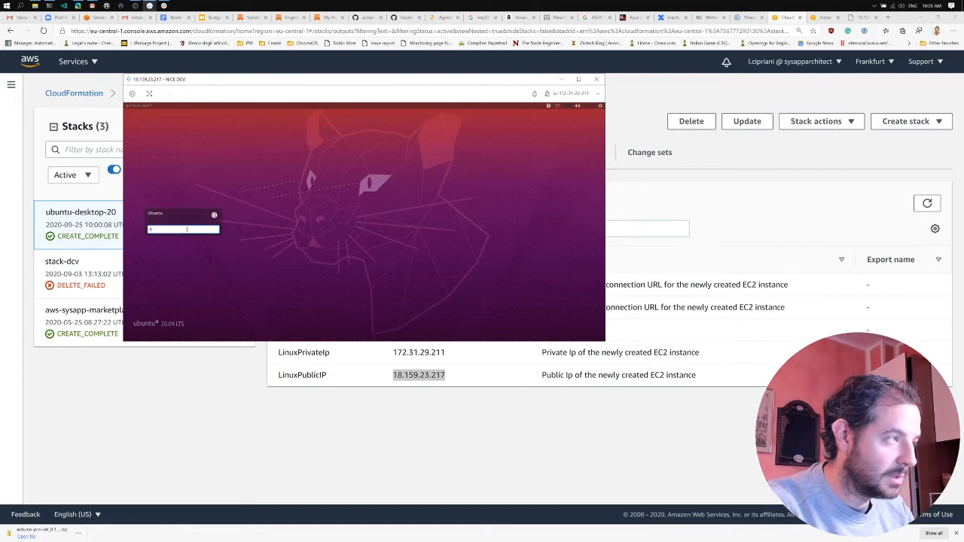
Unlock the remote desktop, show it full screen on a single monitor, and skip Livepatch.
type("password")
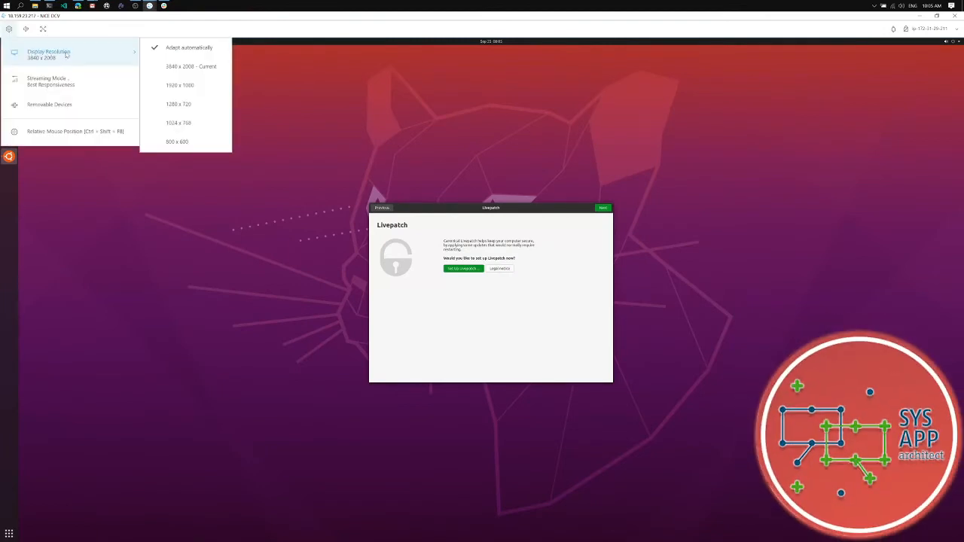
mouse_move(188, 47)
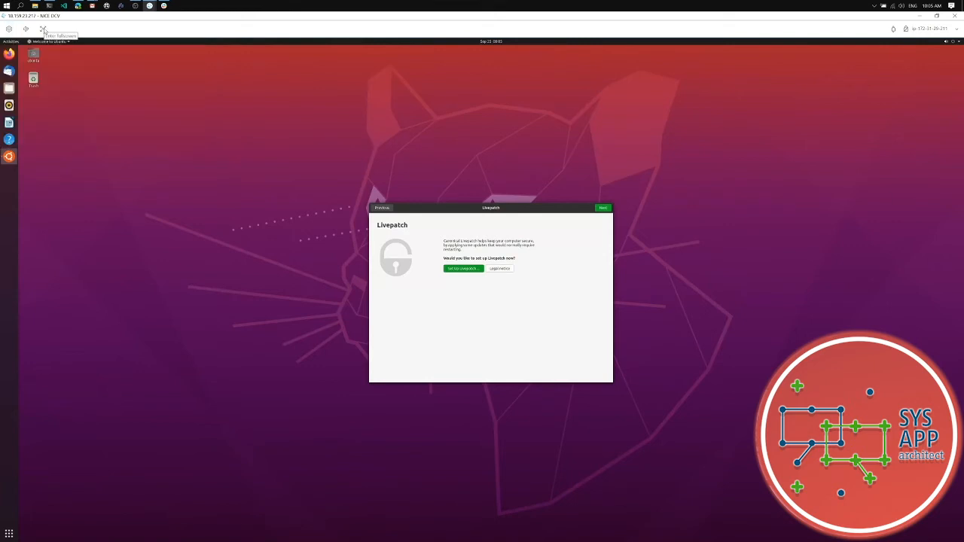
left_click(43, 29)
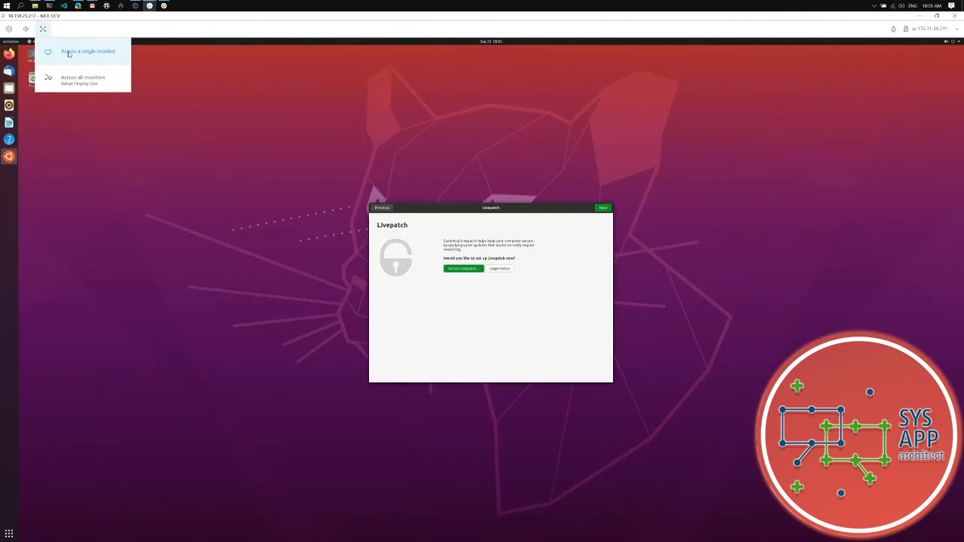
left_click(88, 51)
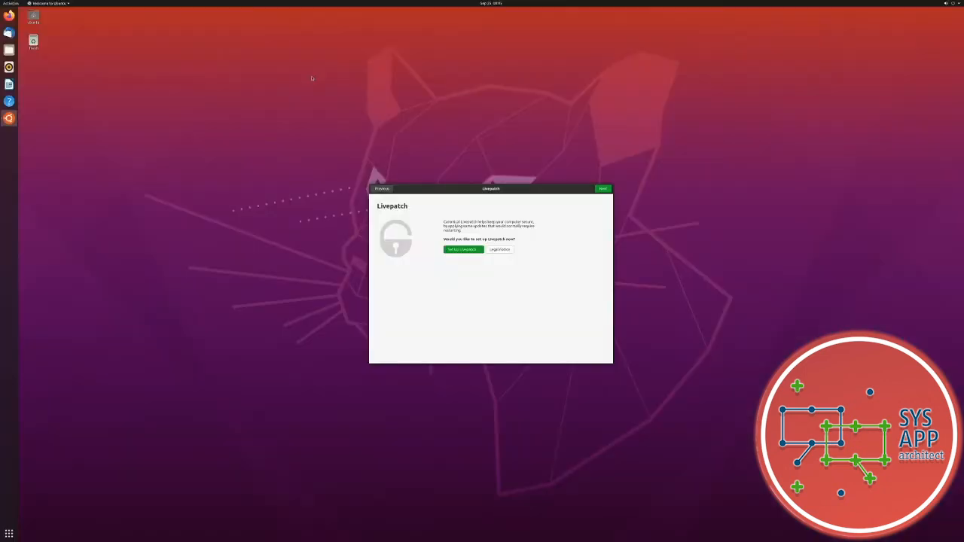
mouse_move(9, 13)
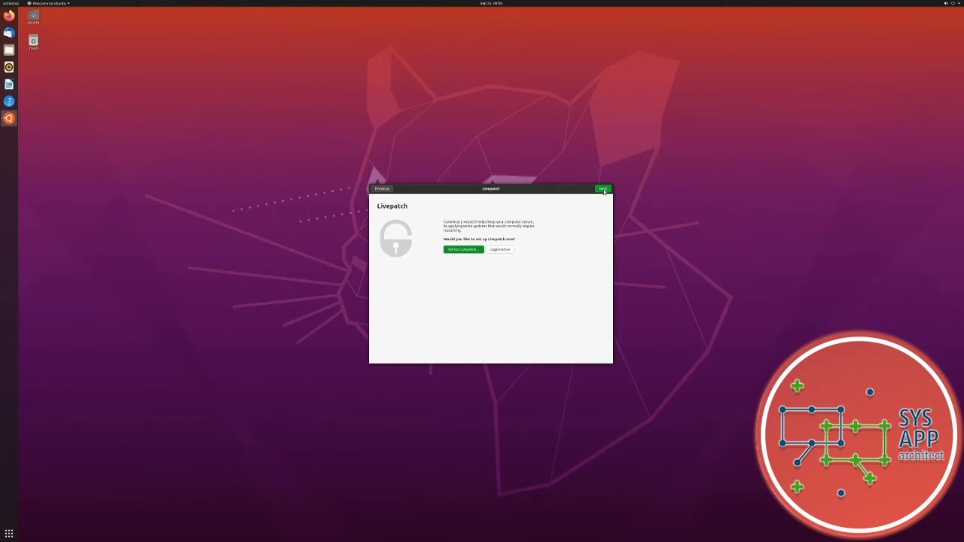
left_click(602, 189)
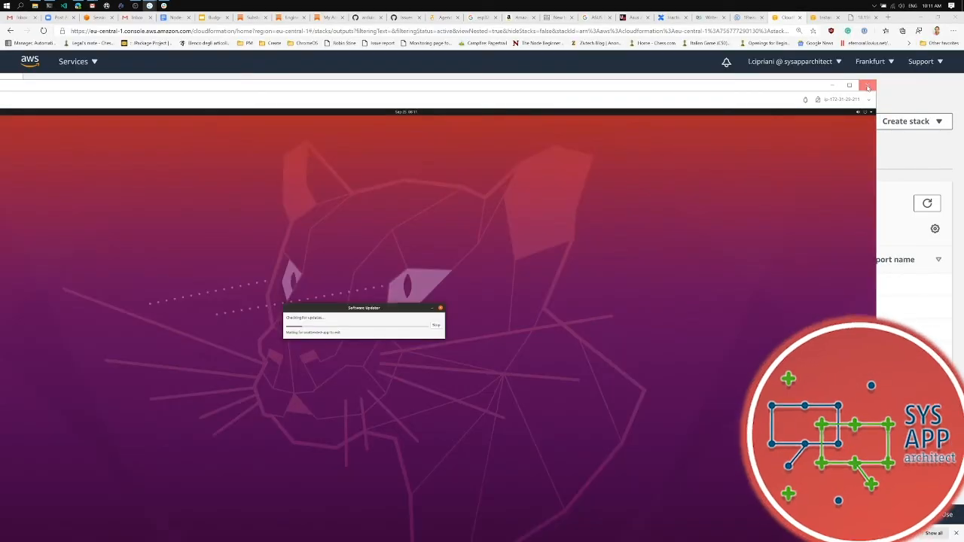
Close the desktop client, sign in to the browser DCV session, and allow clipboard access.
left_click(867, 85)
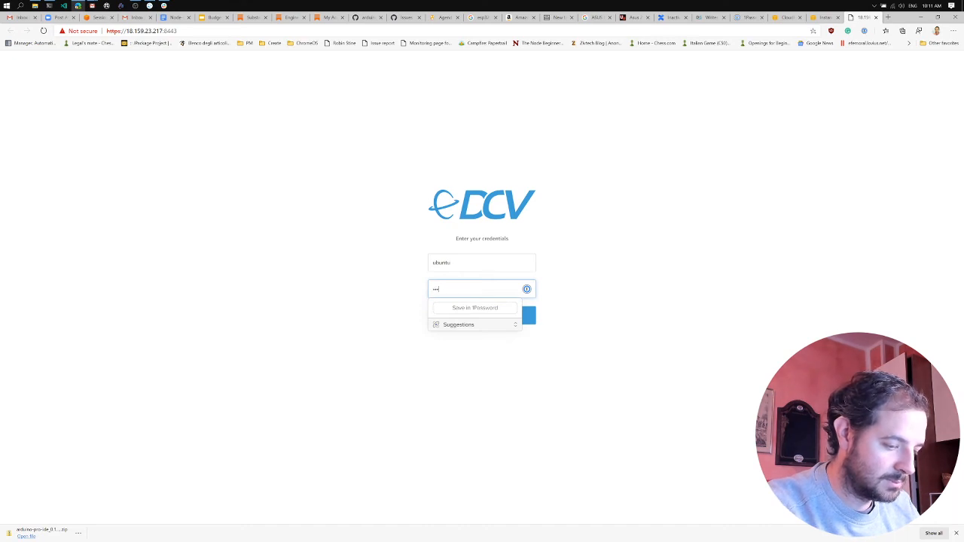
type("password")
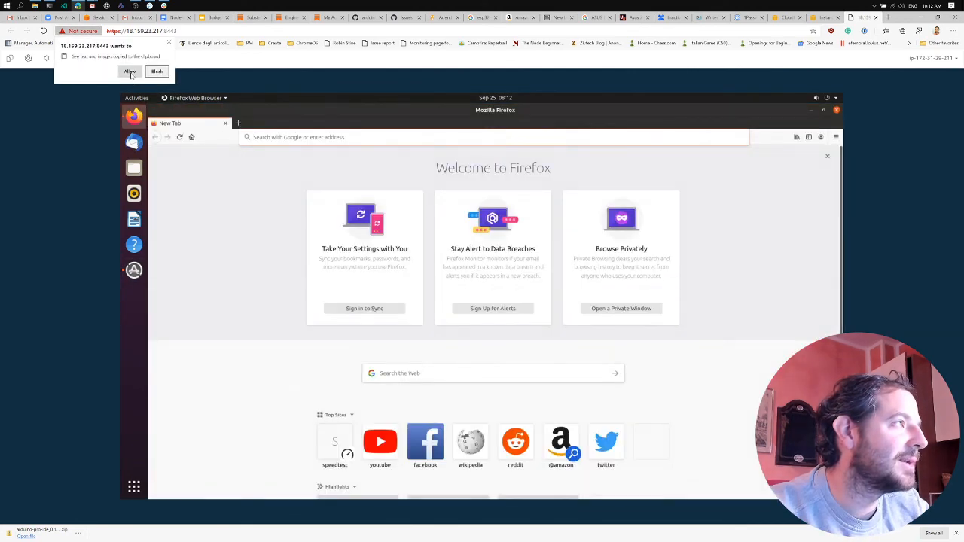
left_click(129, 70)
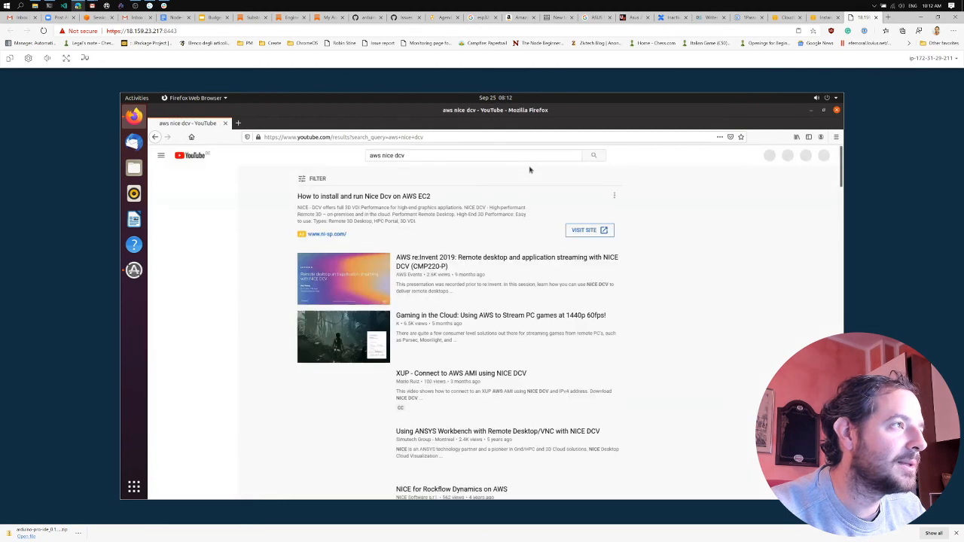
left_click(161, 155)
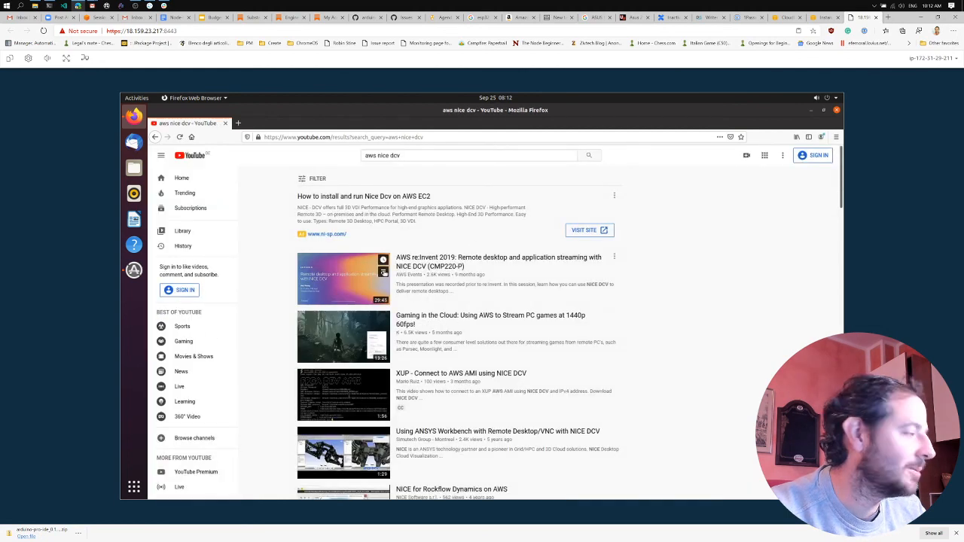
mouse_move(548, 204)
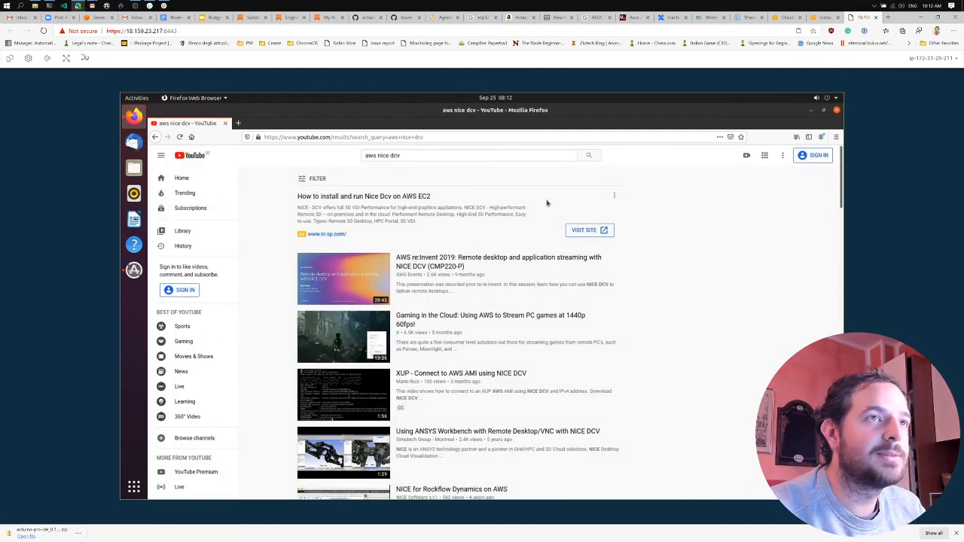
mouse_move(678, 215)
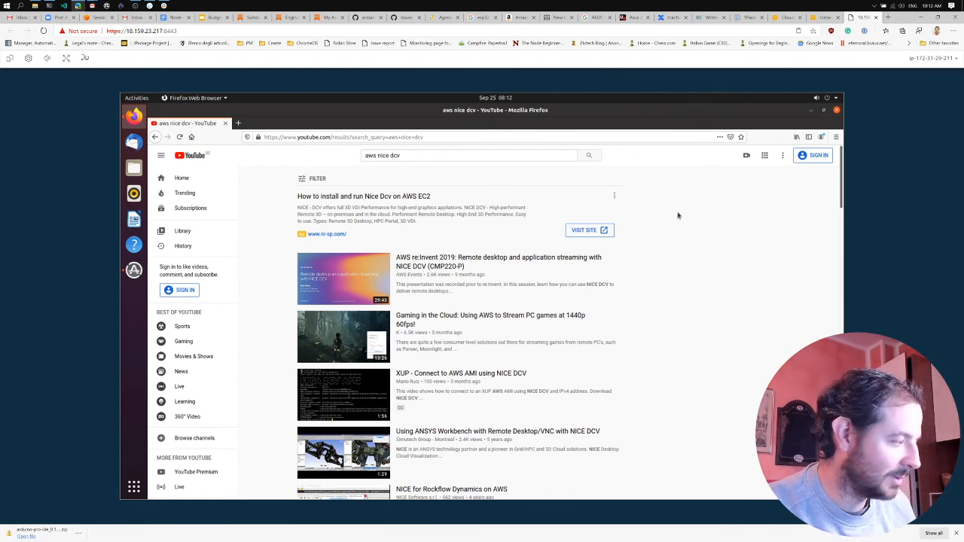